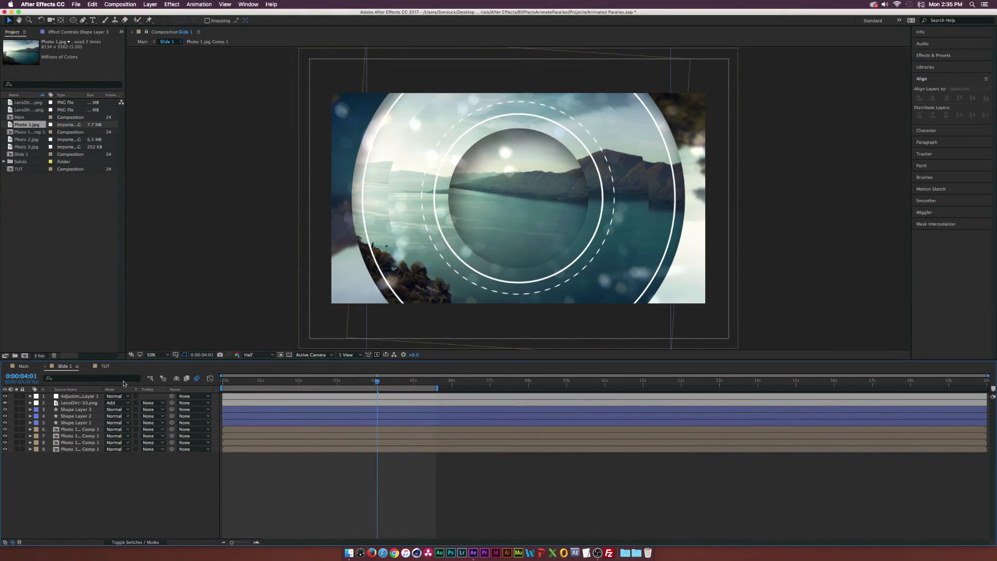
# Pre-compose the Photo 1.jpg layer in the TUT comp into a nested composition named 1
pyautogui.click(106, 366)
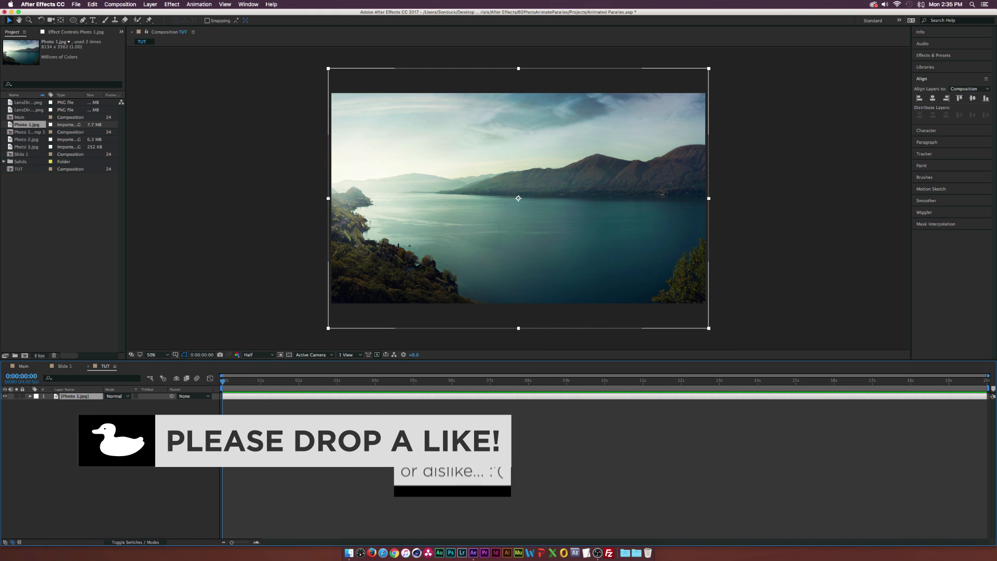
pyautogui.click(150, 4)
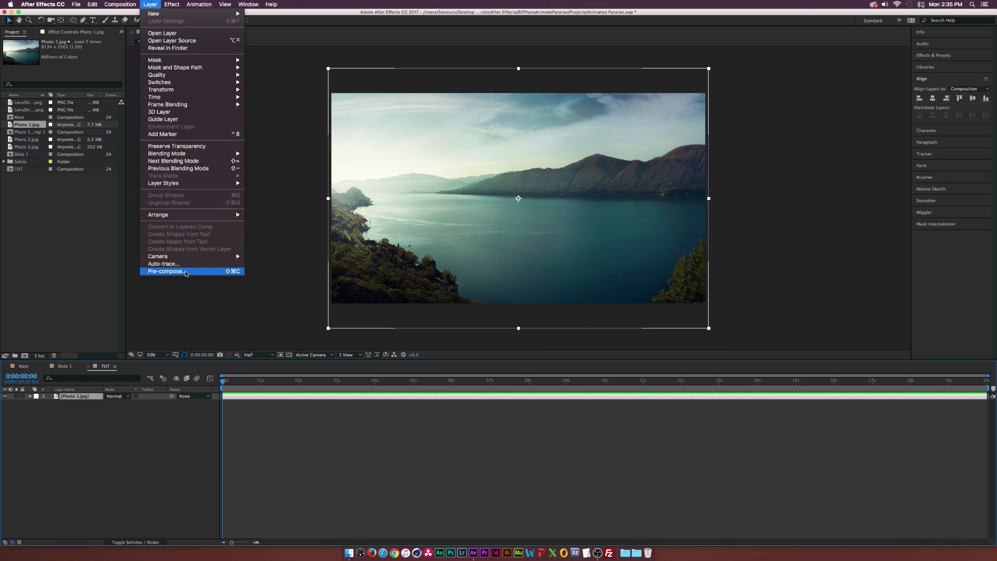
pyautogui.click(166, 272)
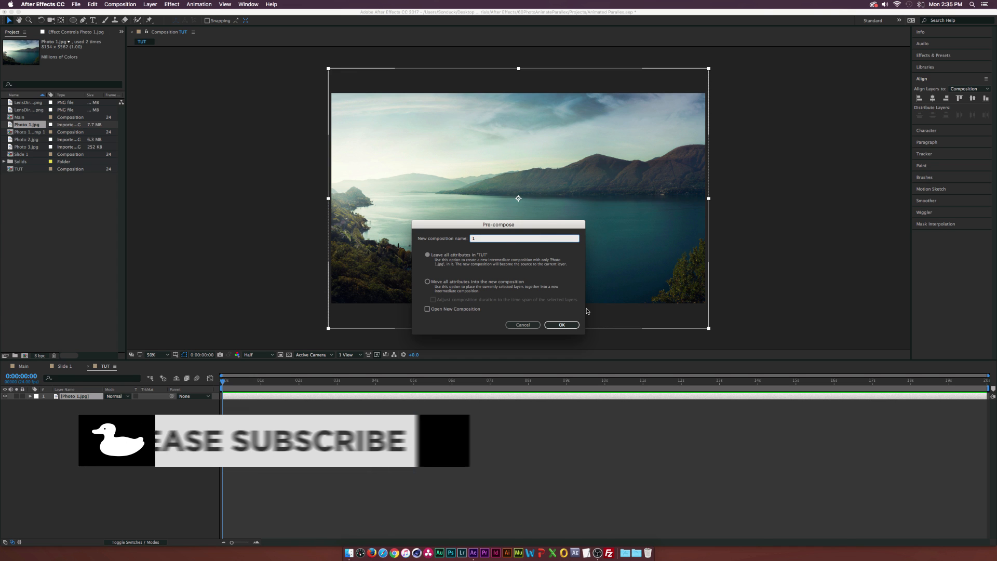
pyautogui.click(561, 324)
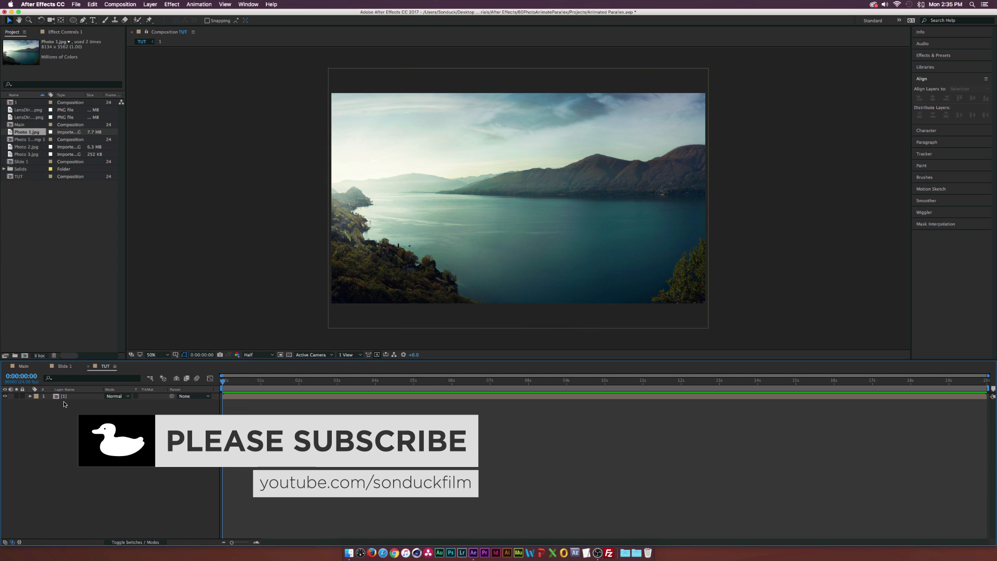
pyautogui.click(64, 396)
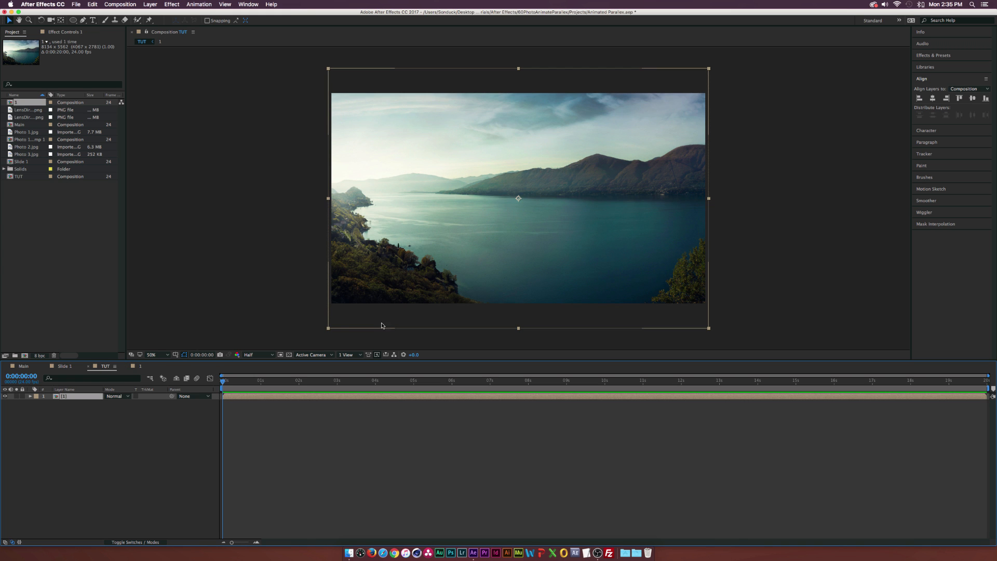
pyautogui.moveTo(66, 386)
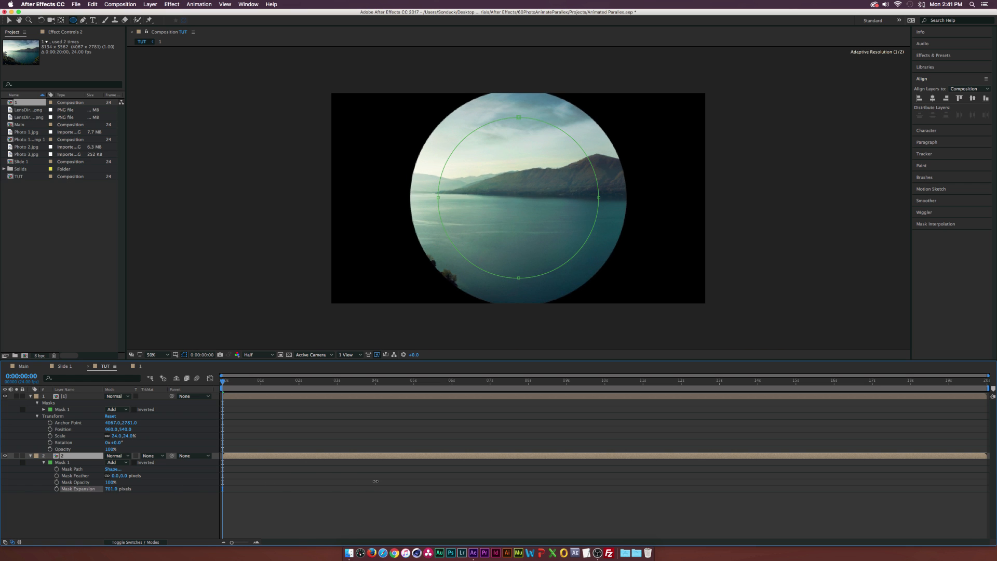
# Widen the lower copy's ellipse mask by increasing its Mask Expansion
pyautogui.moveTo(375, 481); pyautogui.dragTo(457, 480)
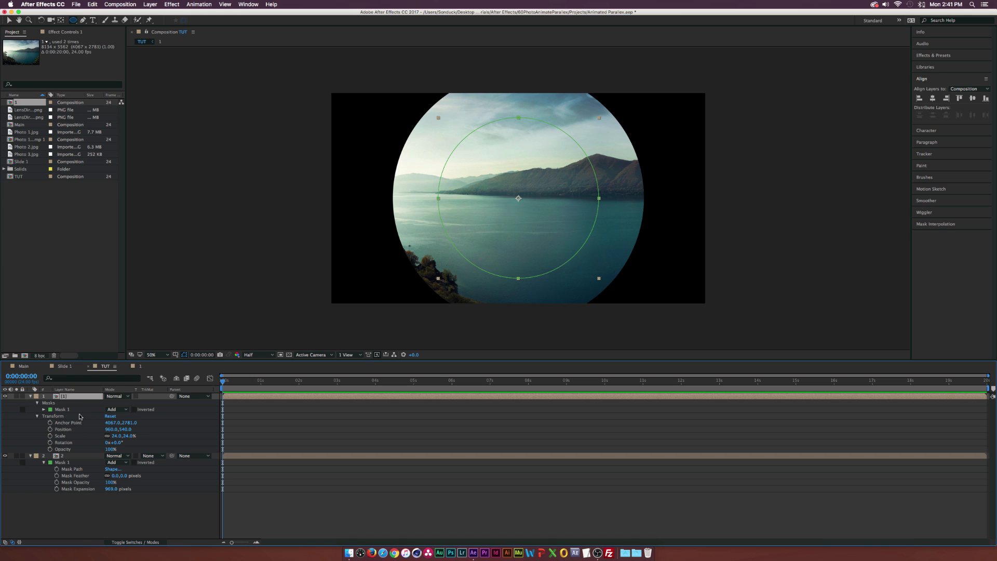
# Add an Inner Shadow layer style to layer 1 and adjust its Distance and Size for a lens edge
pyautogui.click(149, 4)
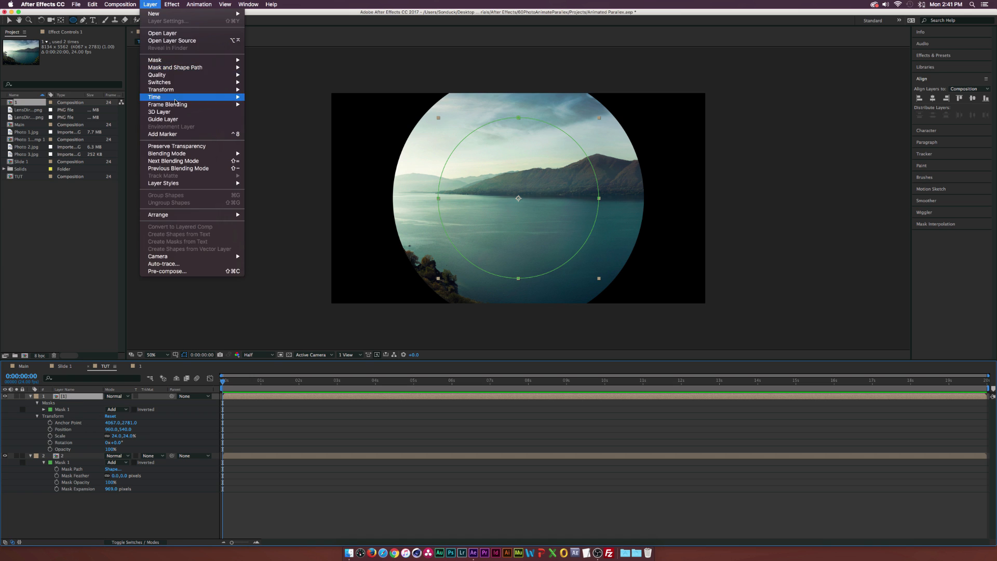
pyautogui.moveTo(163, 183)
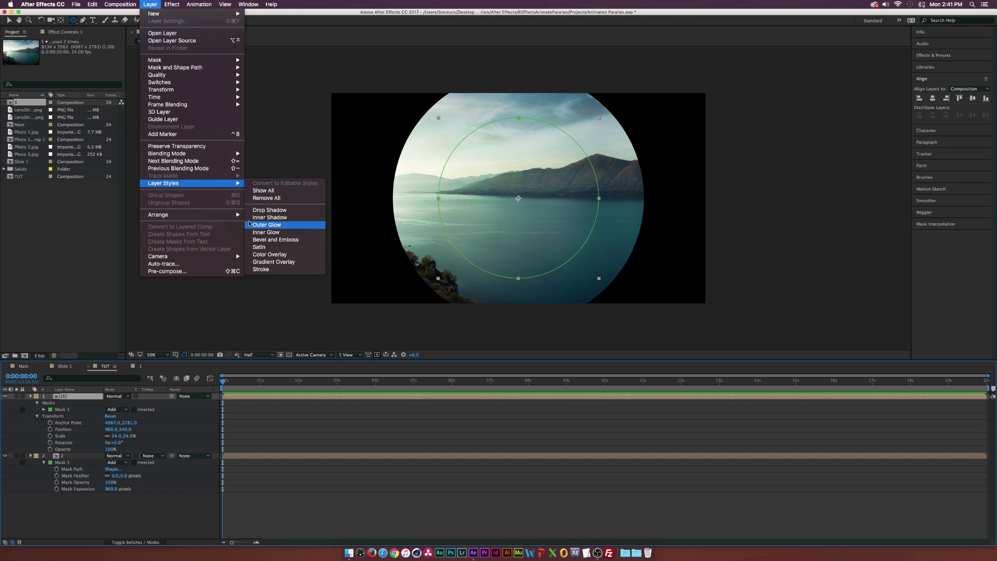
pyautogui.click(270, 217)
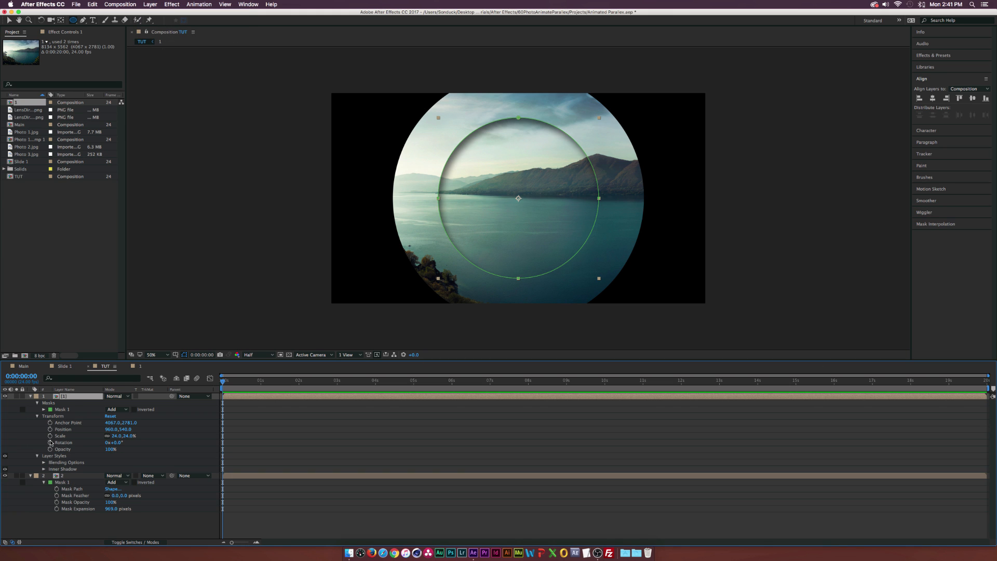
pyautogui.click(44, 468)
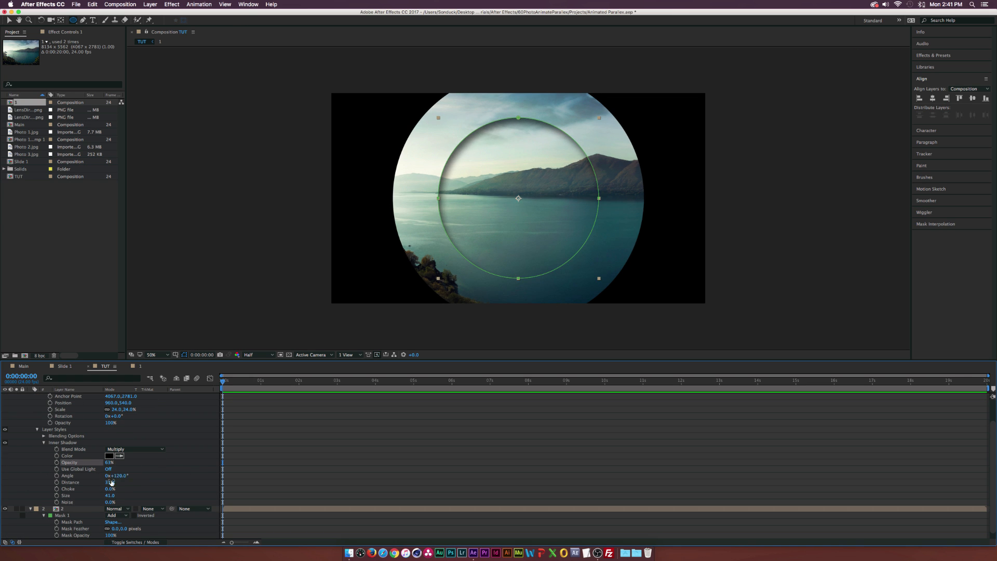
pyautogui.moveTo(109, 482); pyautogui.dragTo(113, 482)
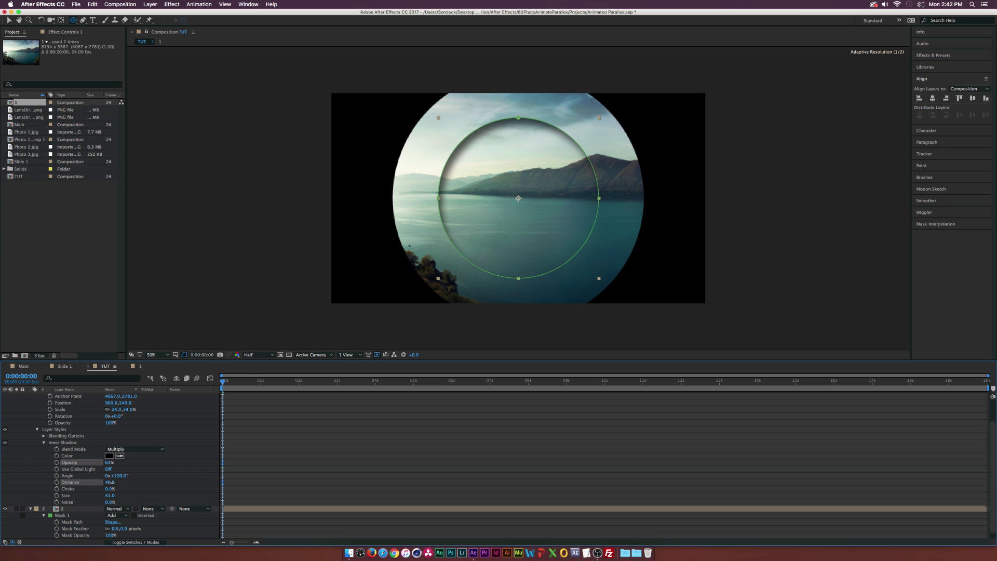
pyautogui.moveTo(114, 482); pyautogui.dragTo(109, 482)
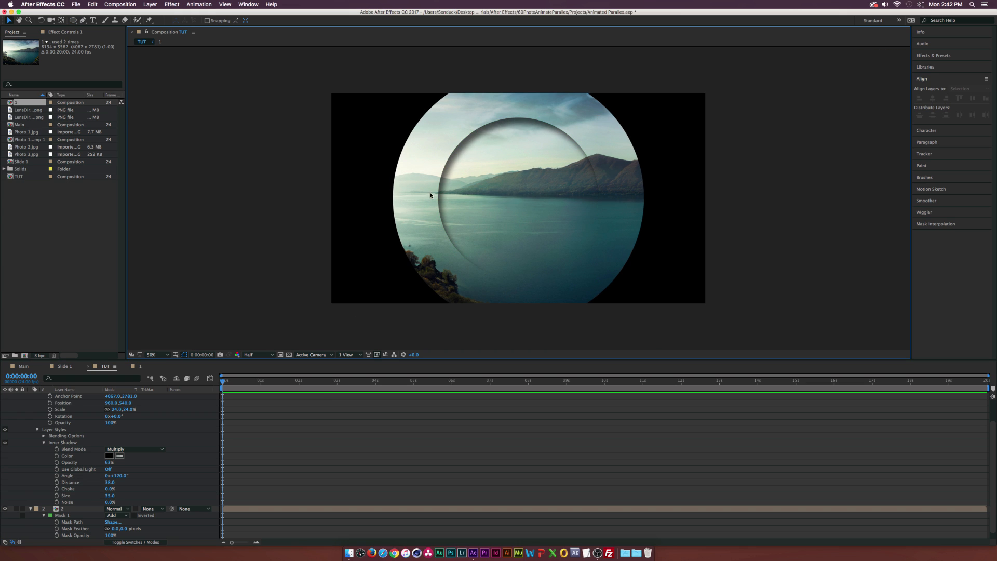
pyautogui.moveTo(613, 270)
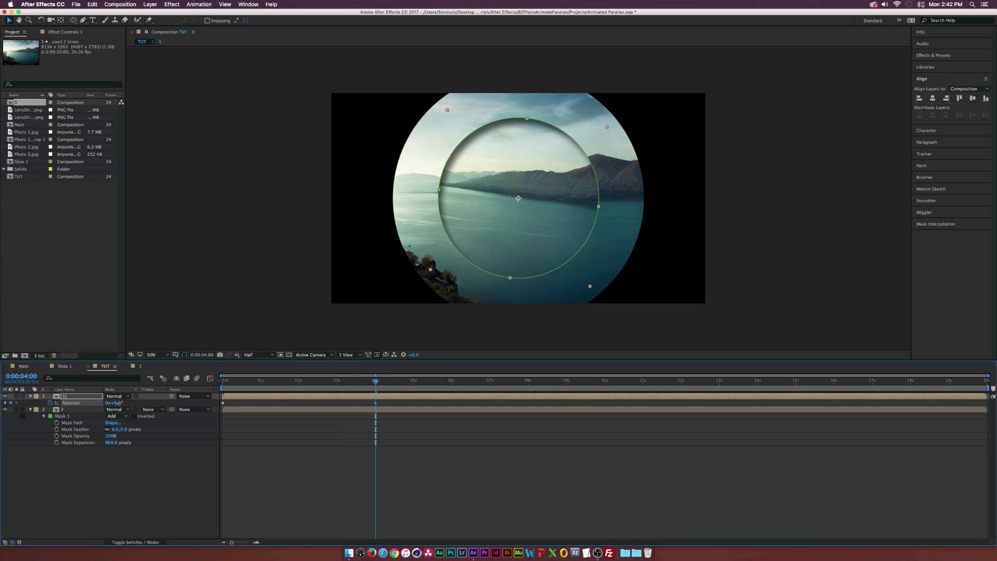
# Keyframe the small circle's Rotation from 0 to 6 s and add a Scale keyframe to it
pyautogui.click(287, 380)
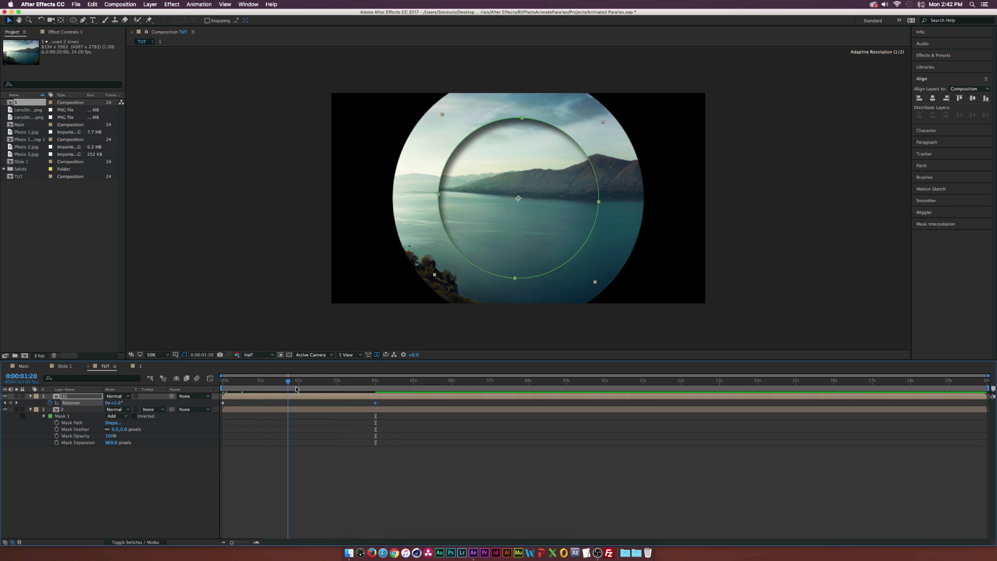
pyautogui.click(453, 381)
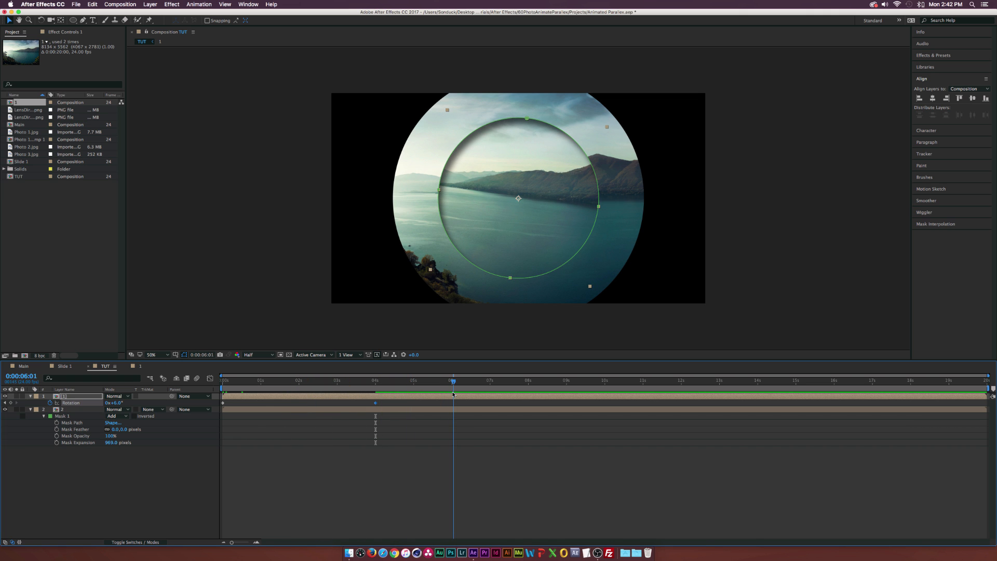
pyautogui.click(452, 380)
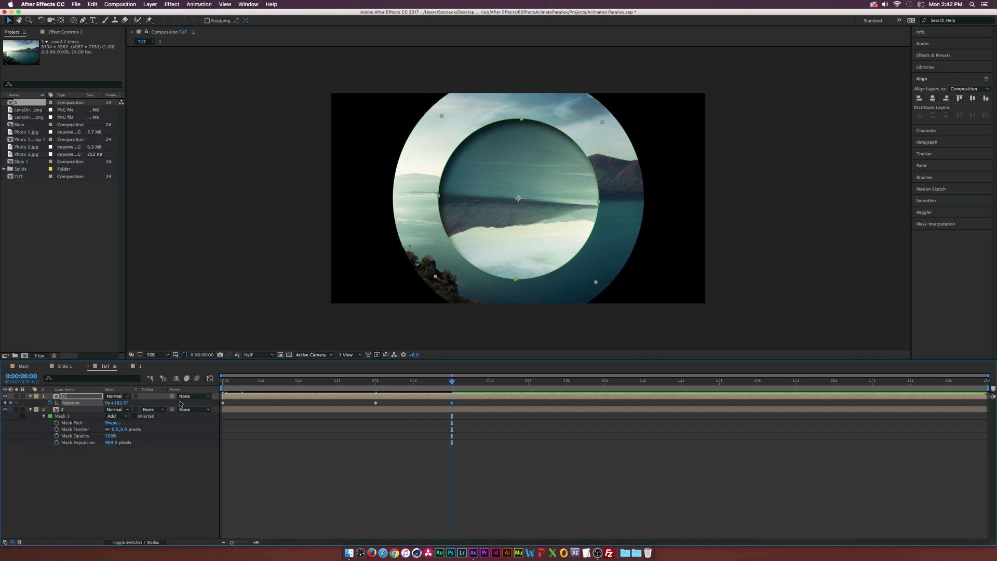
pyautogui.click(405, 380)
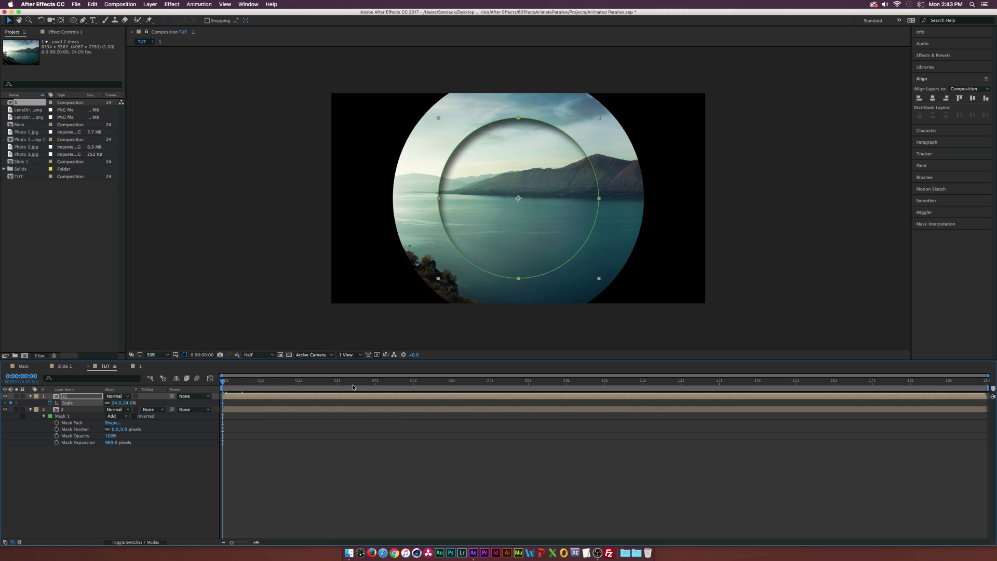
pyautogui.click(451, 380)
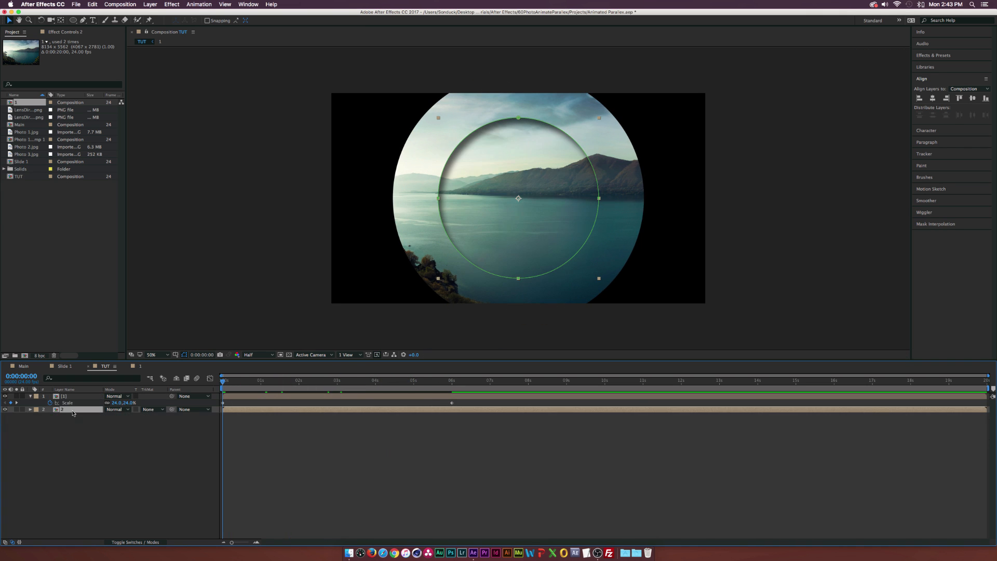
# Select the larger circle layer 2 and duplicate it into a third copy
pyautogui.click(29, 409)
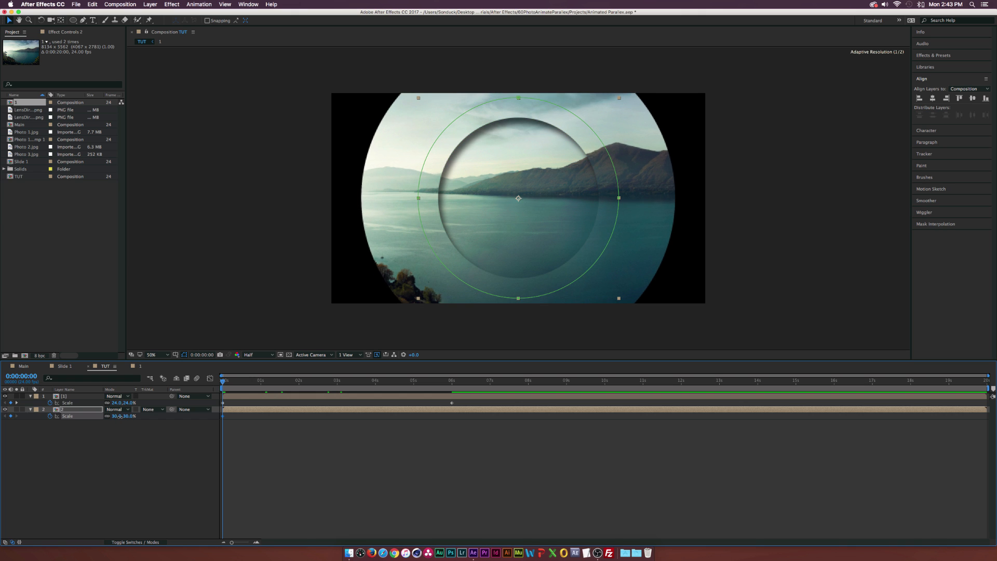
pyautogui.click(450, 380)
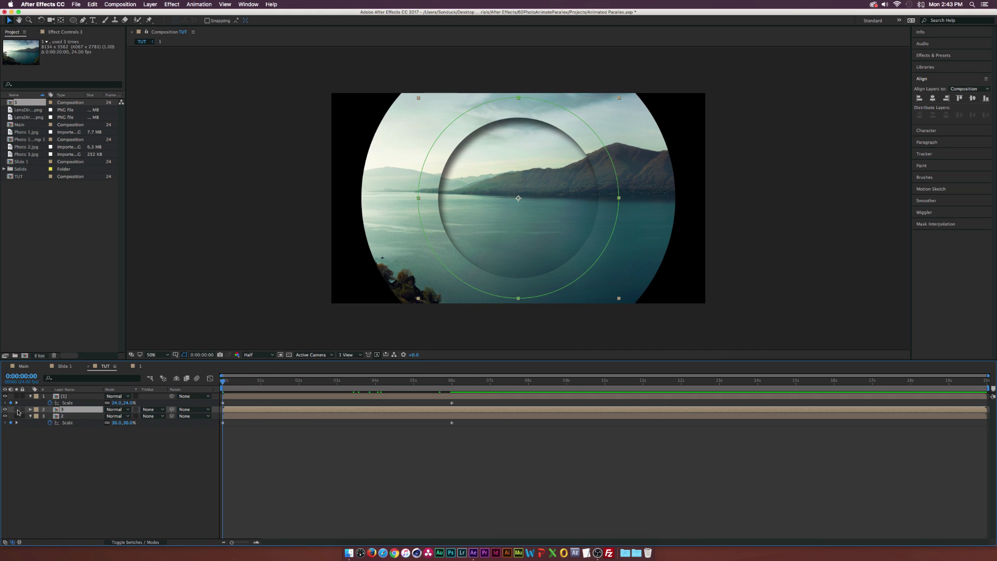
# Draw a large ellipse mask on the third copy and adjust its Scale
pyautogui.click(29, 422)
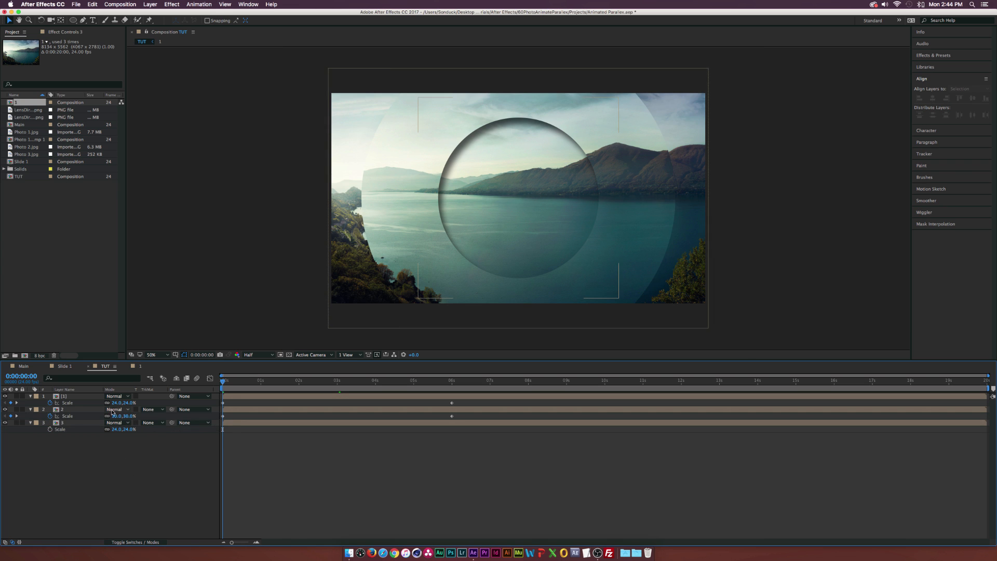
pyautogui.click(73, 20)
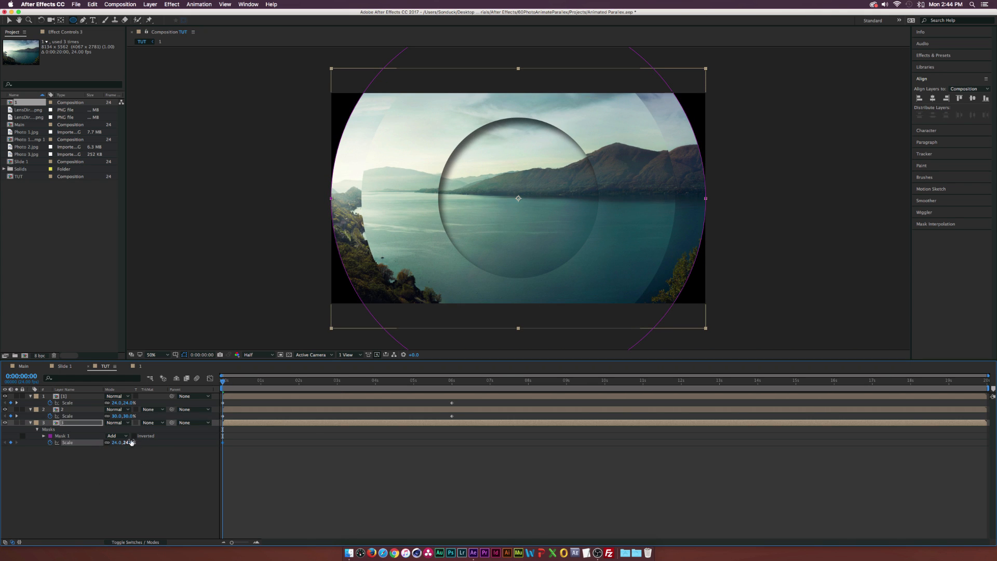
pyautogui.click(438, 380)
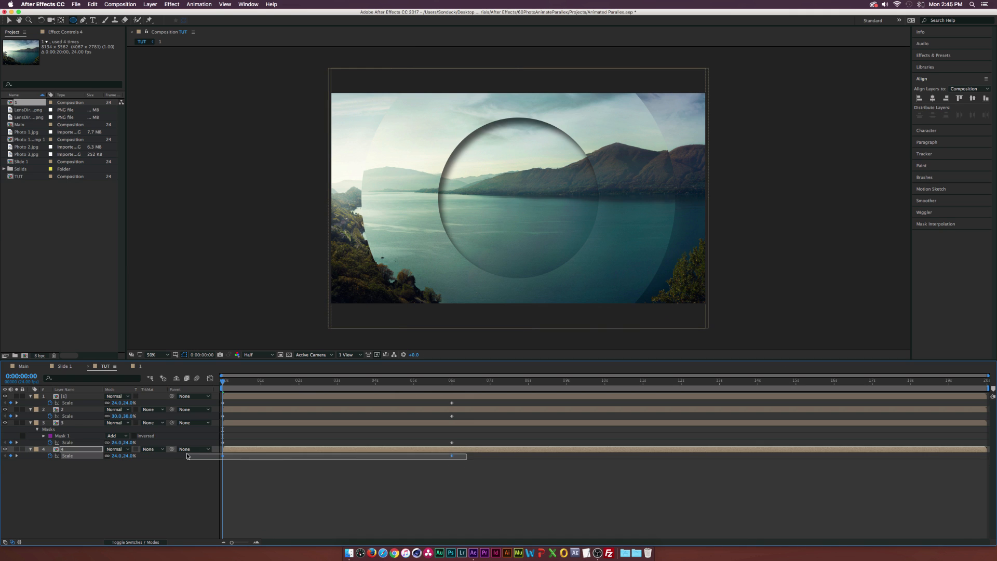
# Set Scale keyframes on the photo copies with the fourth copy rotating to 180°
pyautogui.click(62, 449)
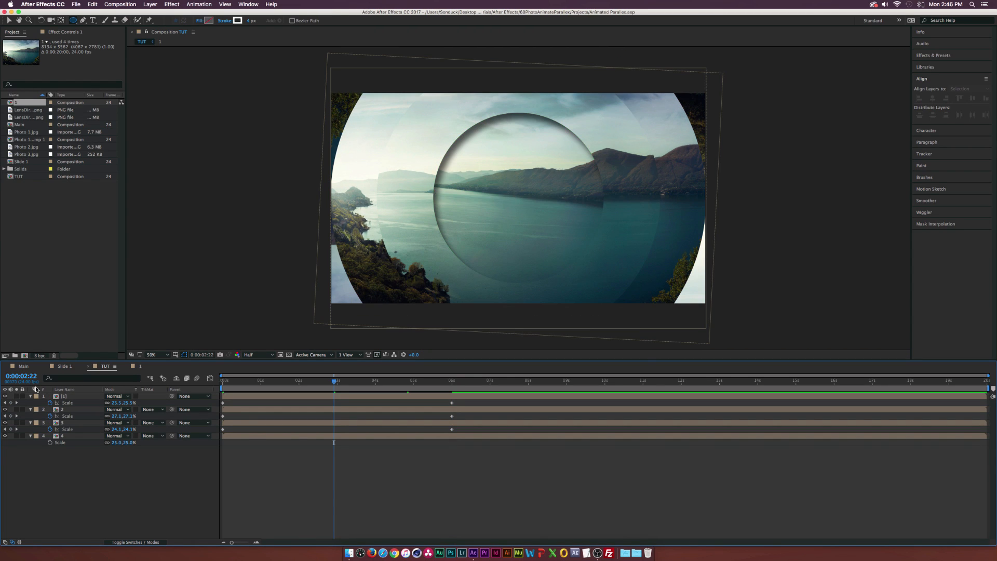
pyautogui.click(30, 396)
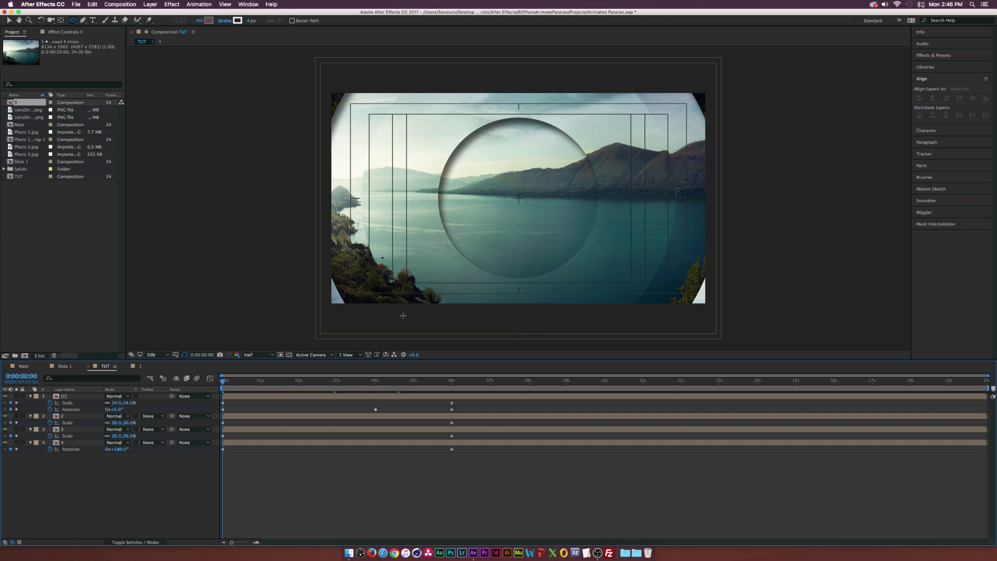
# Draw an ellipse shape layer with no fill, a white stroke and a thin Stroke Width
pyautogui.click(177, 356)
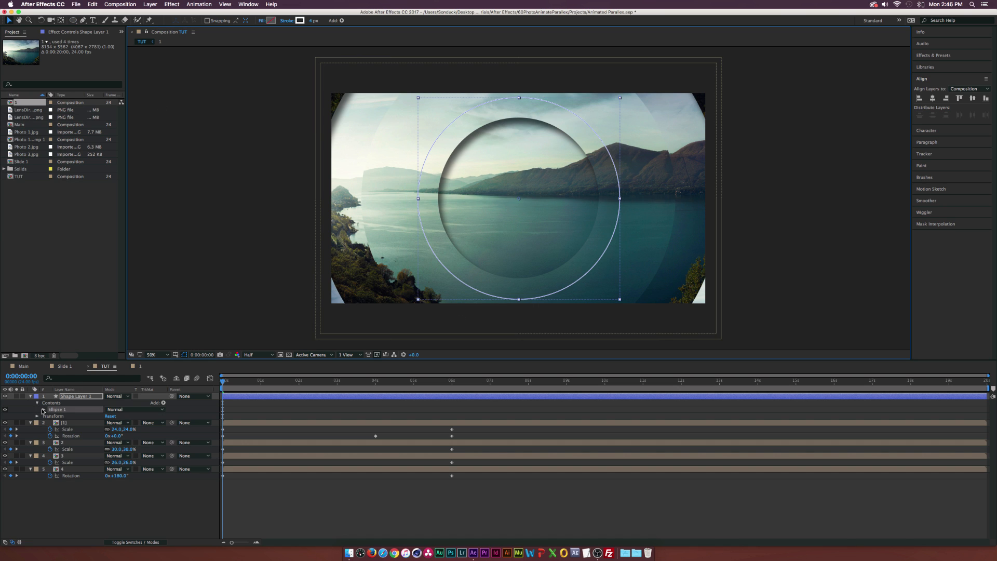
pyautogui.click(37, 409)
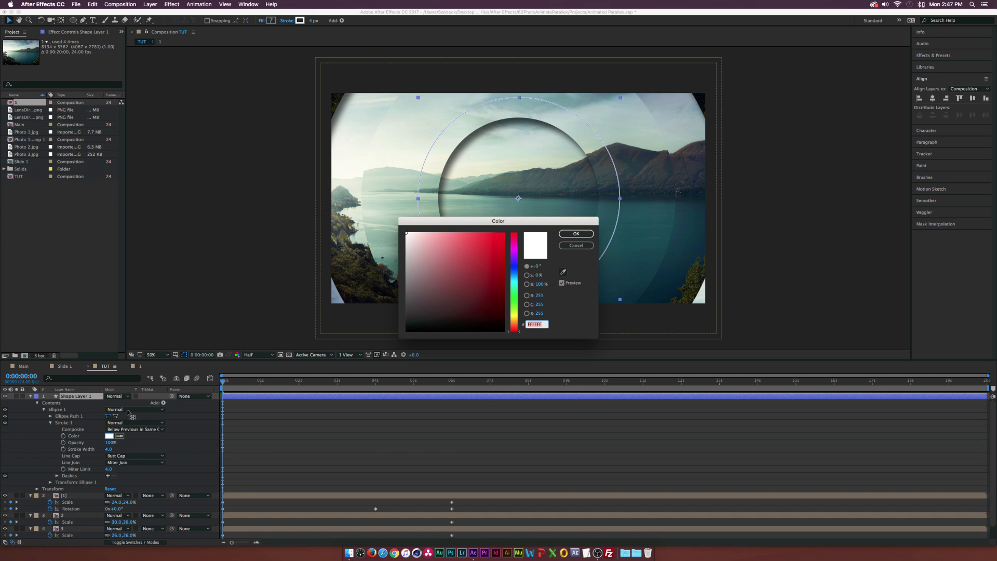
pyautogui.click(574, 234)
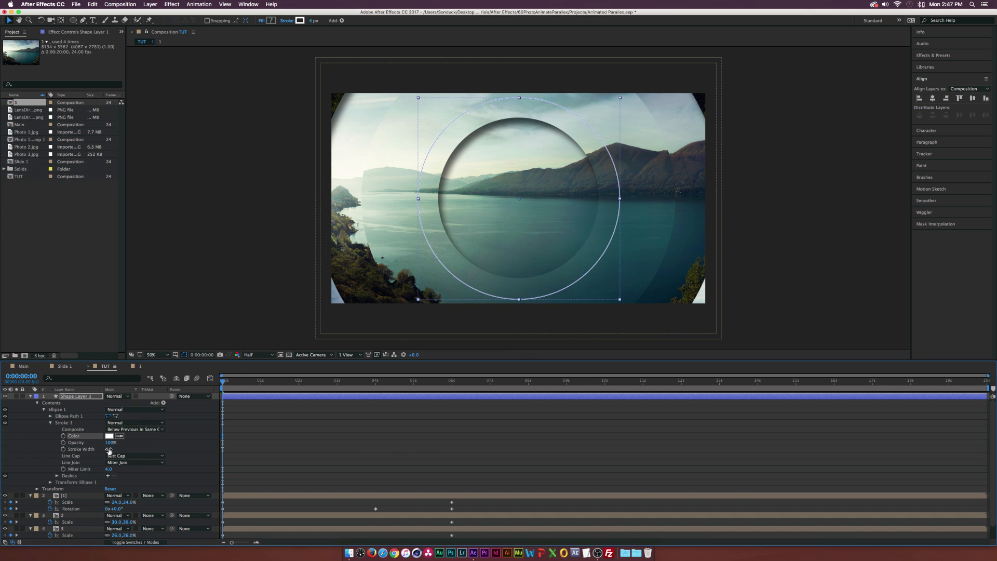
pyautogui.click(114, 448)
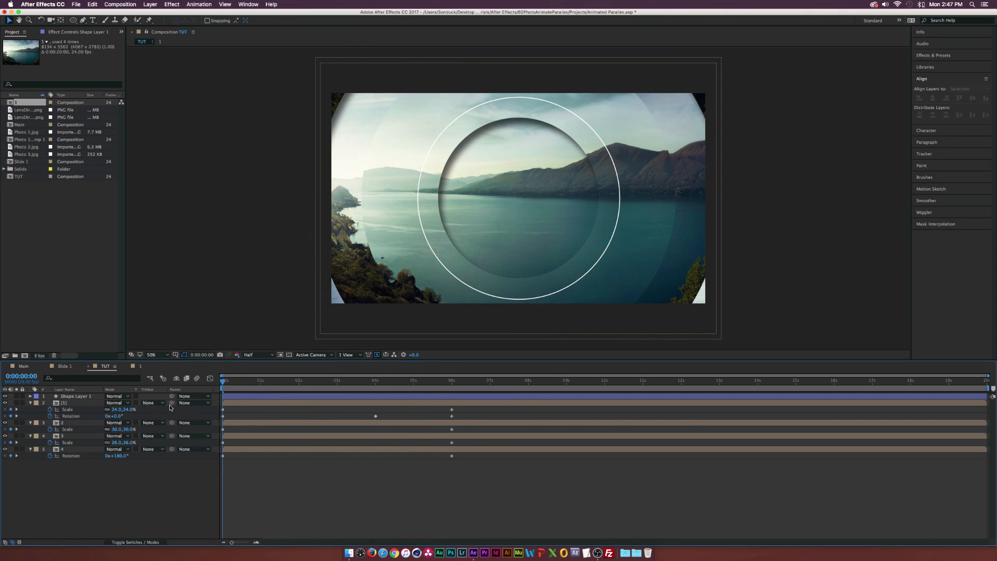
# Duplicate the ring layer and add Dashes under its Stroke to make a dashed ring
pyautogui.click(76, 396)
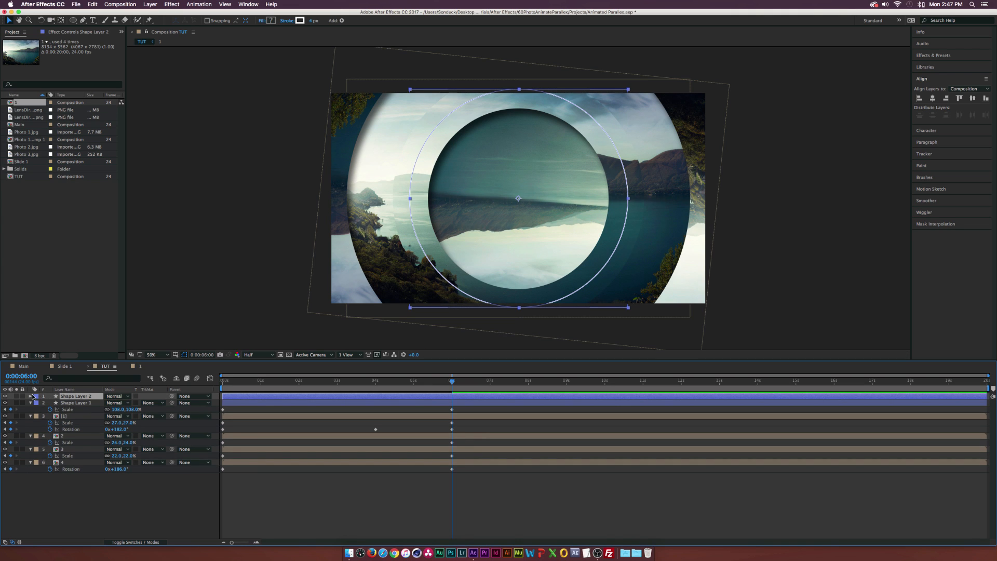
pyautogui.click(29, 396)
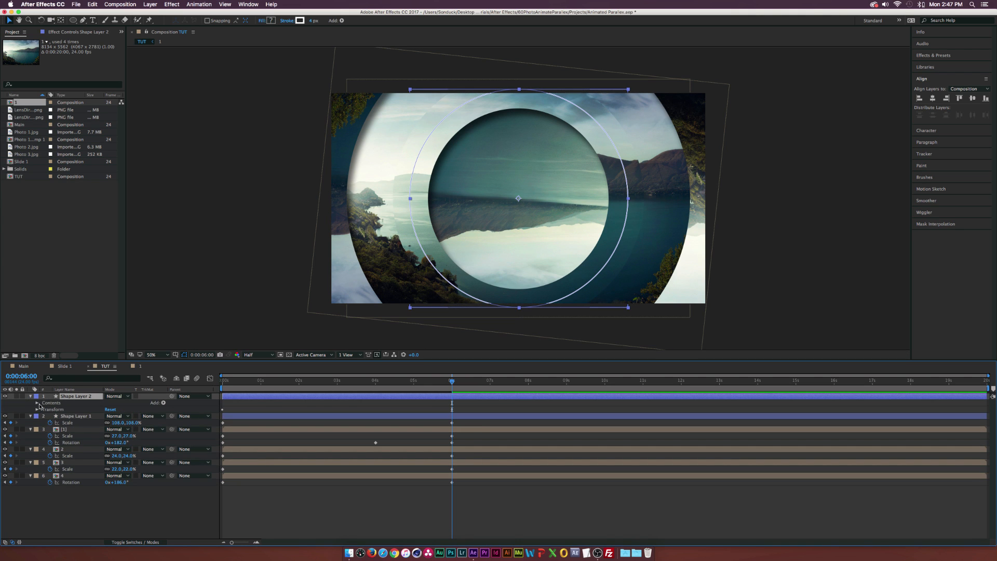
pyautogui.click(37, 403)
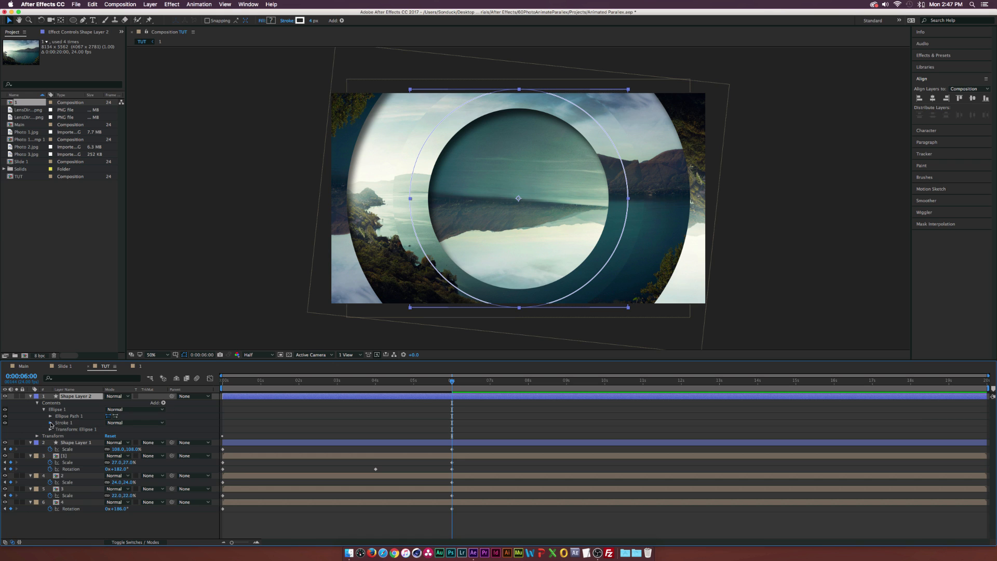
pyautogui.click(50, 423)
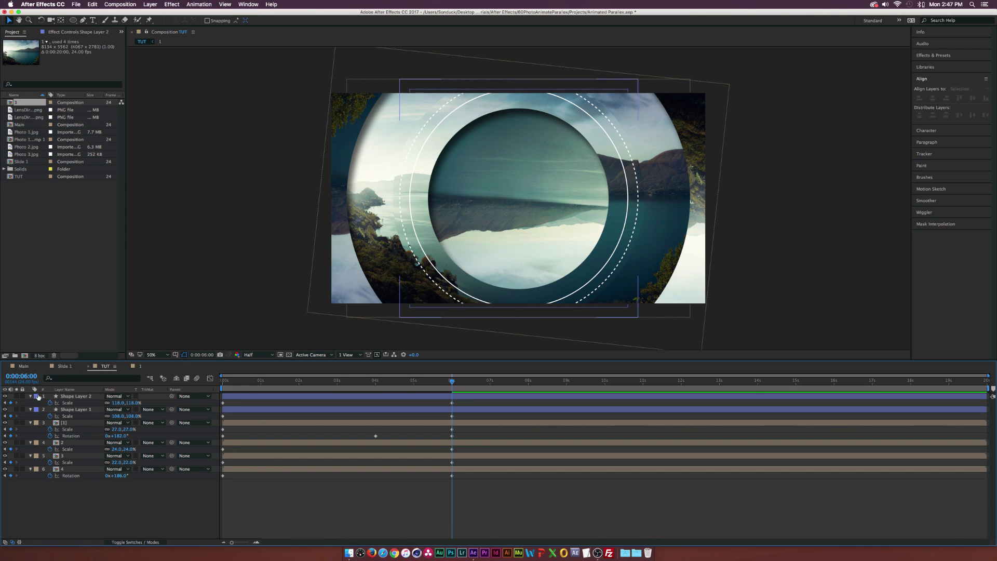
pyautogui.click(30, 396)
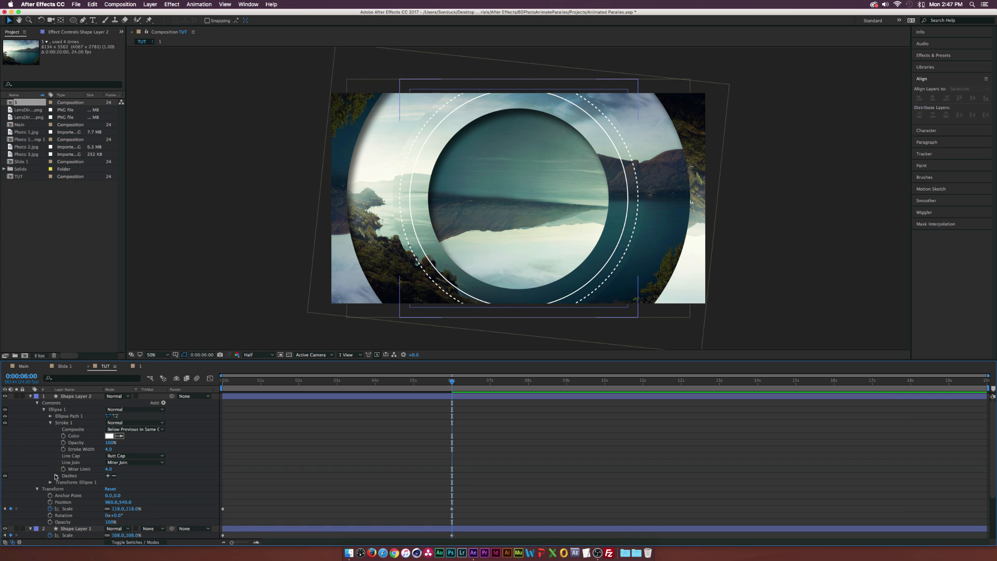
pyautogui.click(50, 475)
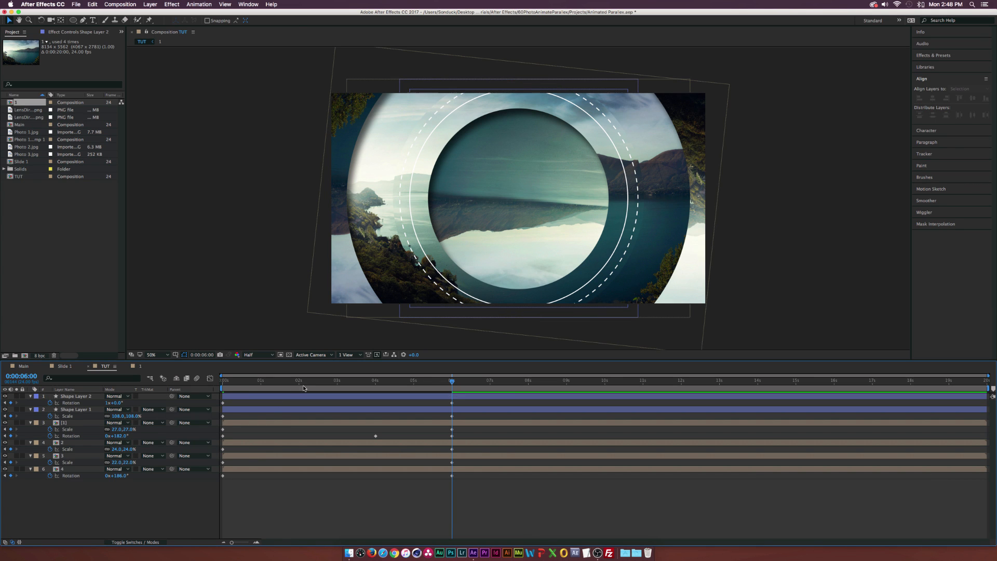
# Keyframe the dashed ring's Rotation and scrub through time to preview the ring animation
pyautogui.click(301, 380)
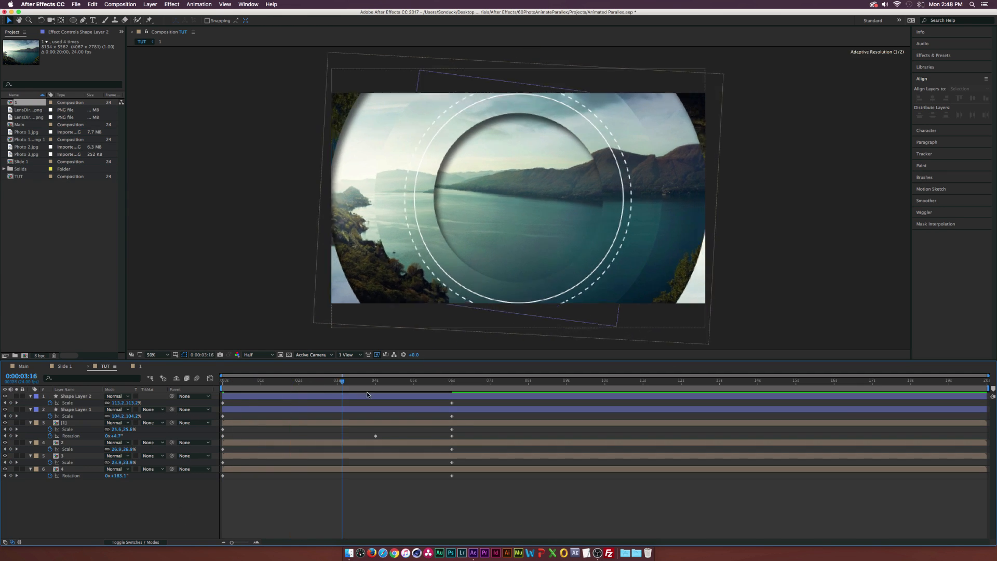
pyautogui.click(473, 380)
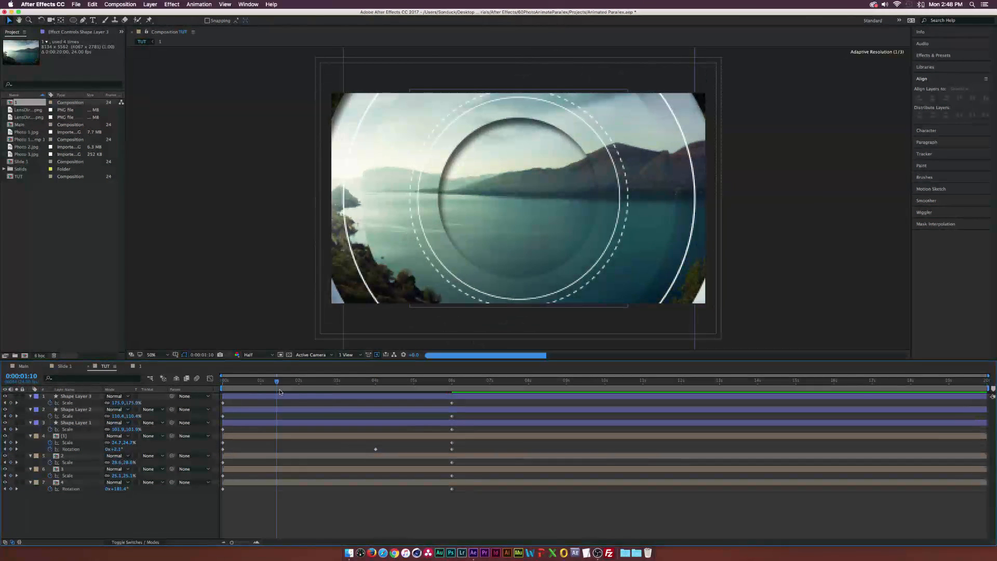
pyautogui.click(476, 380)
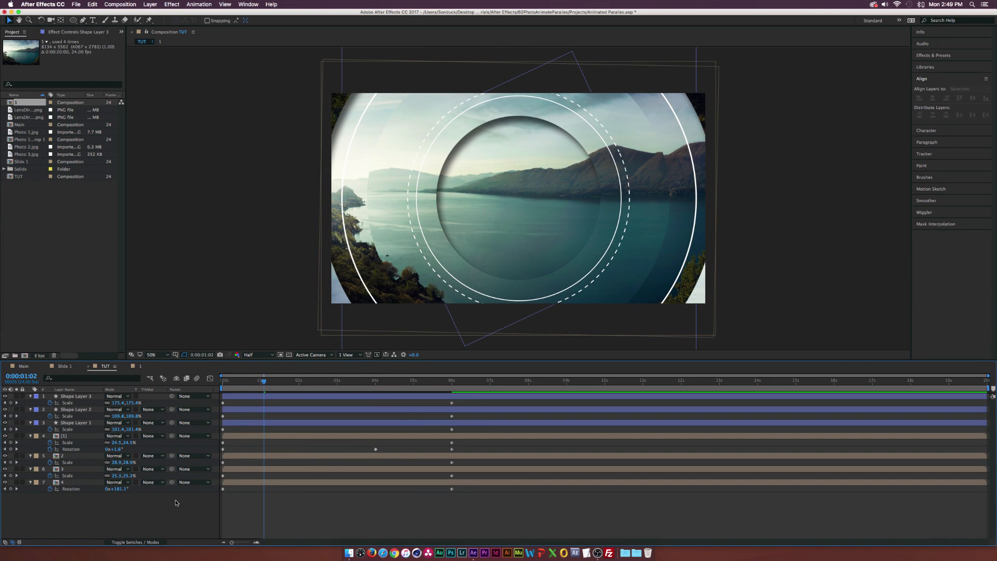
# Create a new Adjustment Layer and apply the Optics Compensation distort effect to it
pyautogui.click(150, 4)
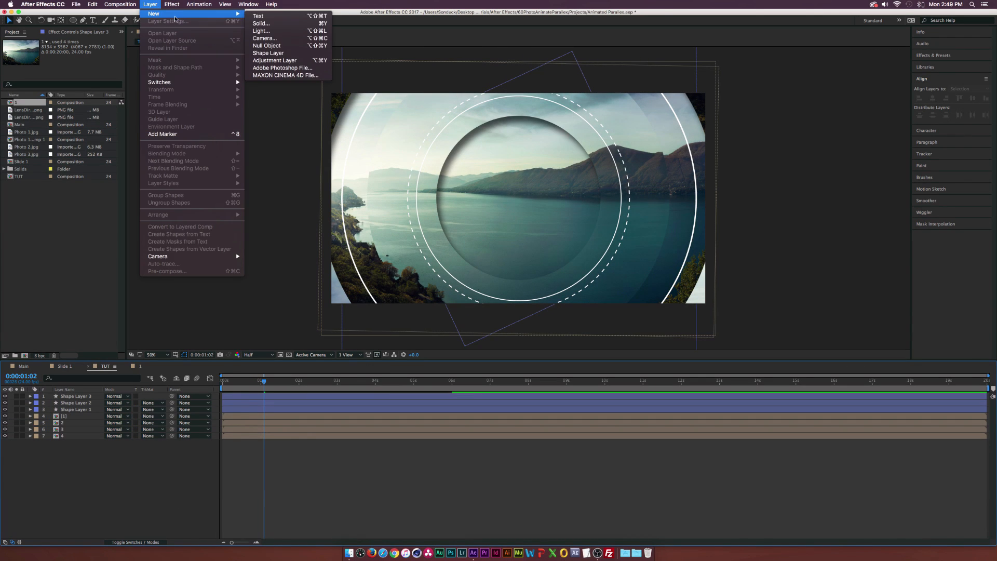
pyautogui.click(274, 61)
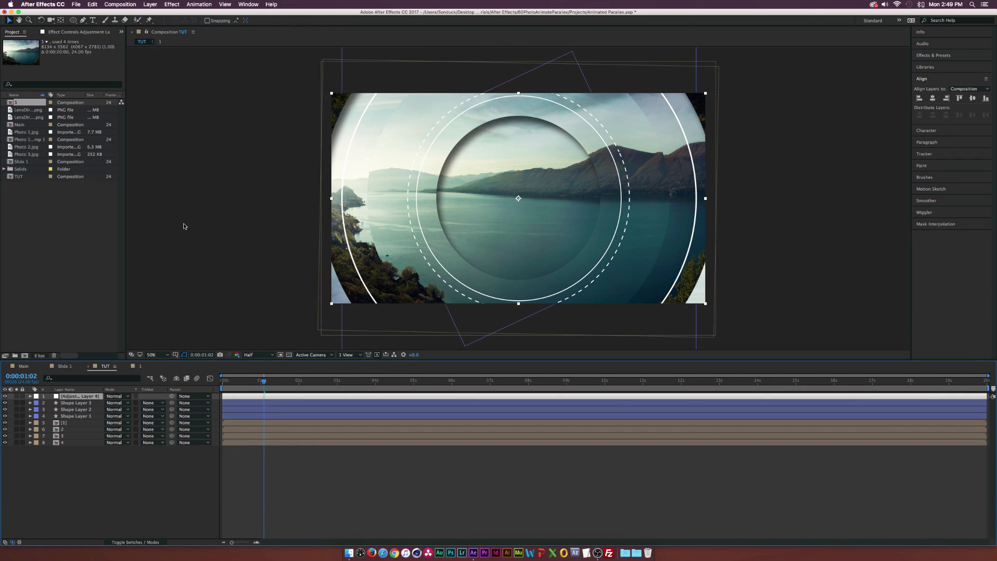
pyautogui.click(172, 4)
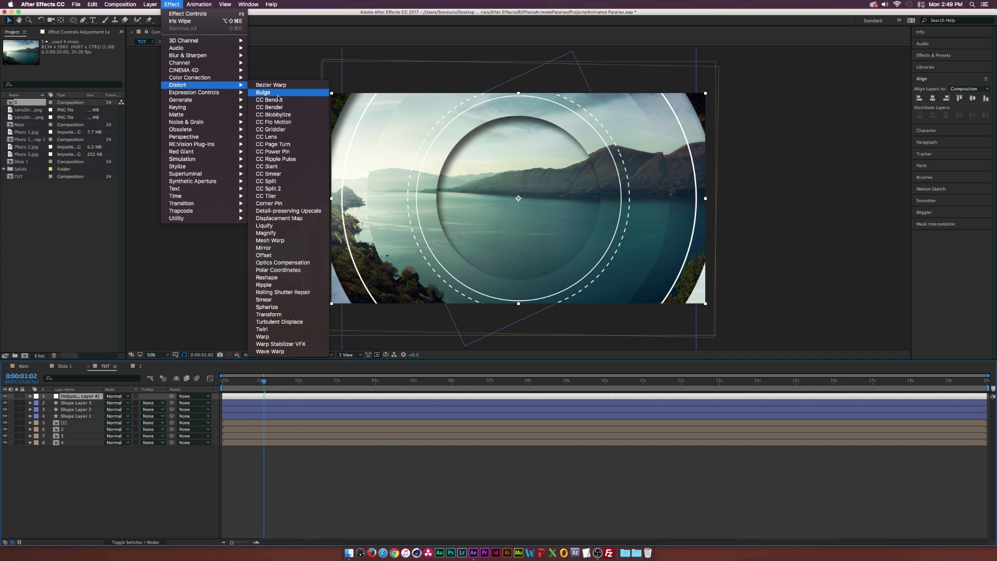
pyautogui.moveTo(282, 262)
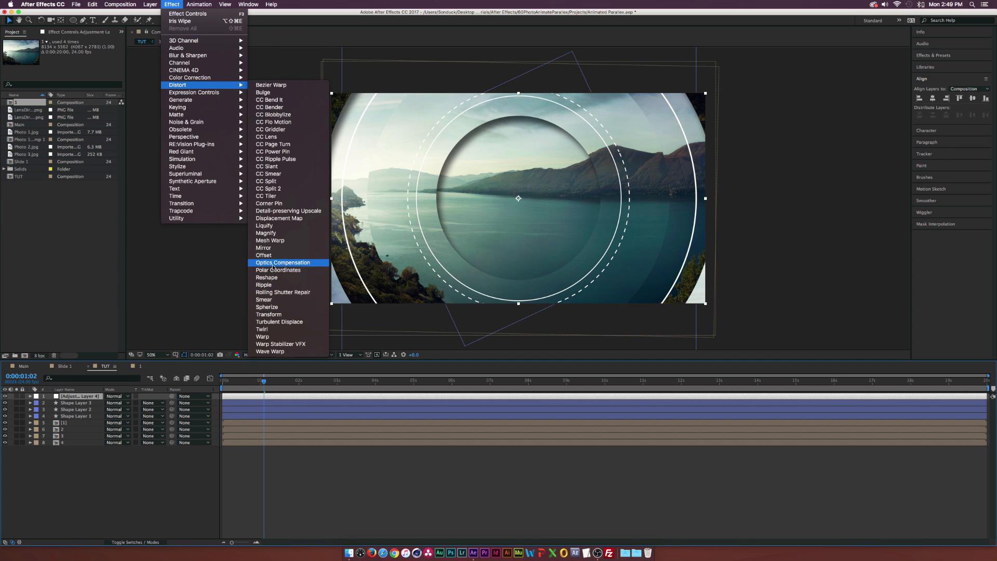
pyautogui.click(283, 263)
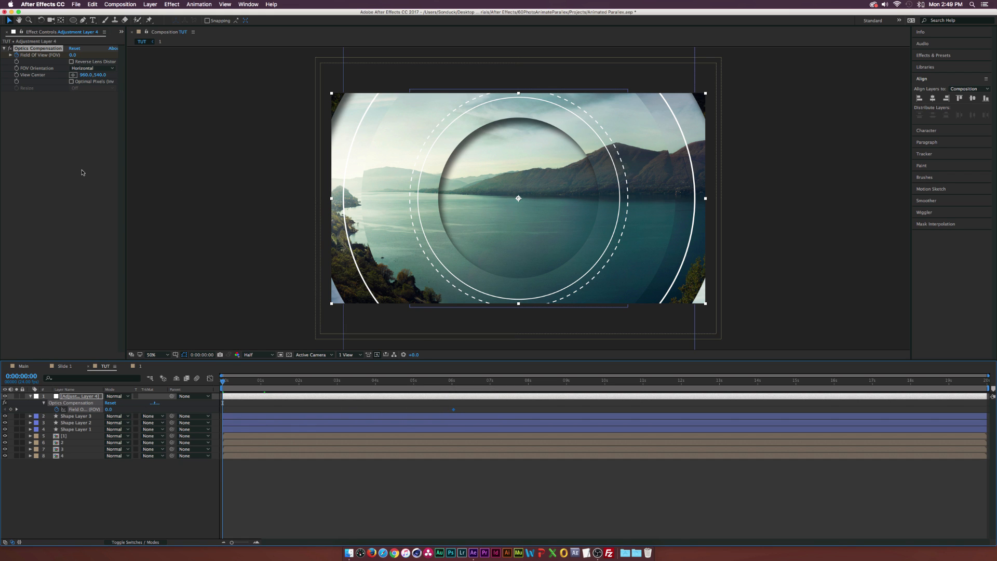
pyautogui.moveTo(81, 58)
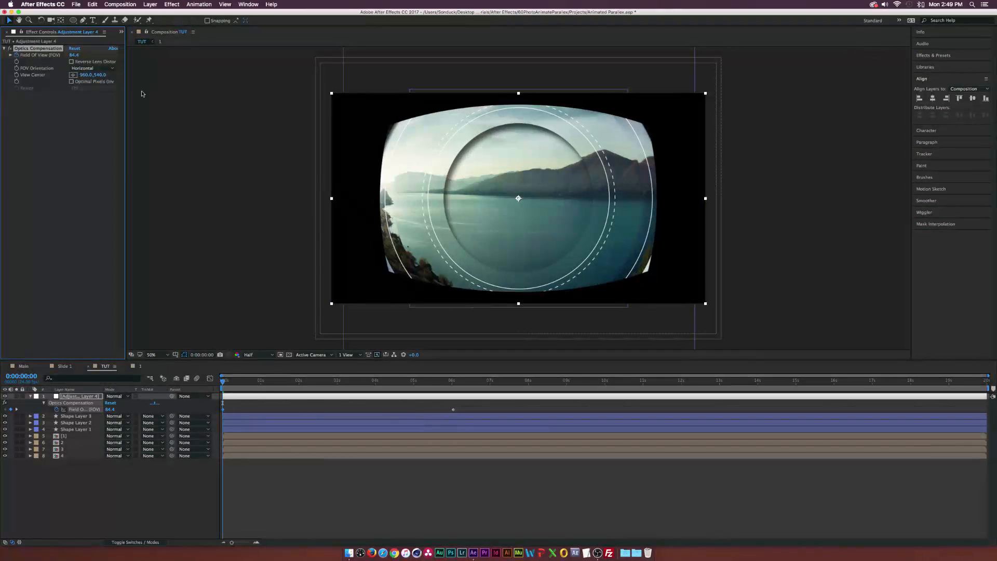
# Set the Field of View and enable Reverse Lens Distortion, then return to the Project panel
pyautogui.click(72, 62)
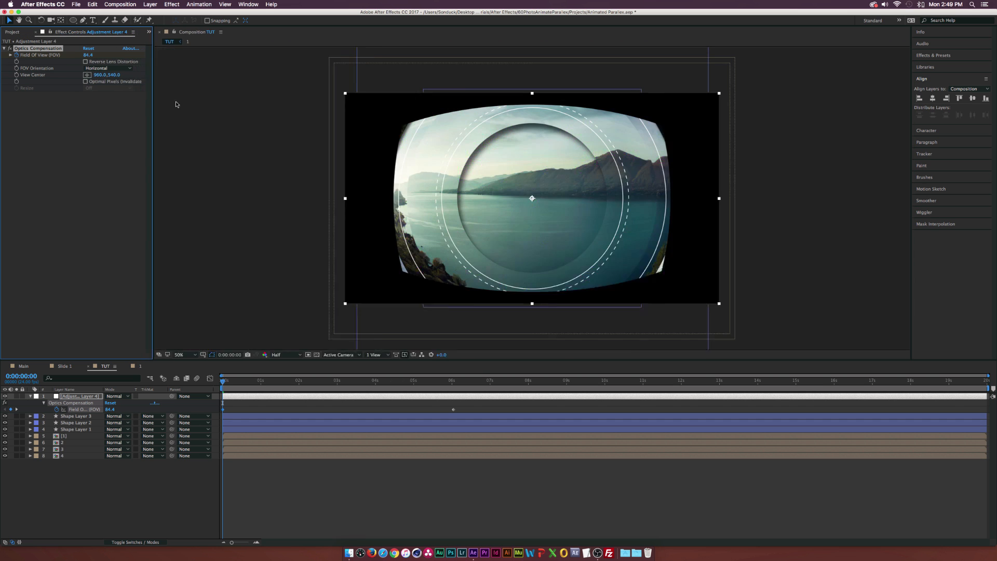
pyautogui.click(101, 62)
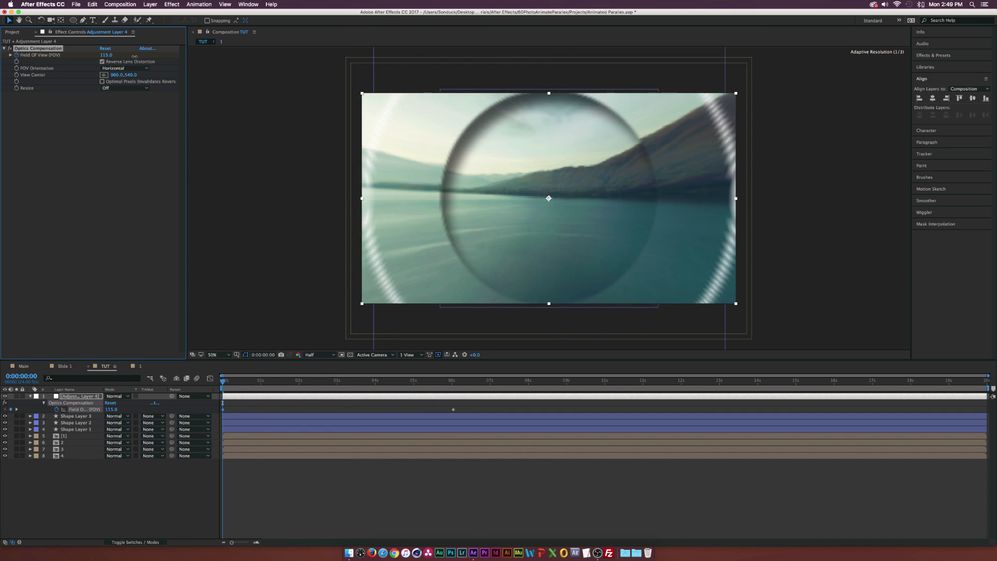
pyautogui.click(106, 55)
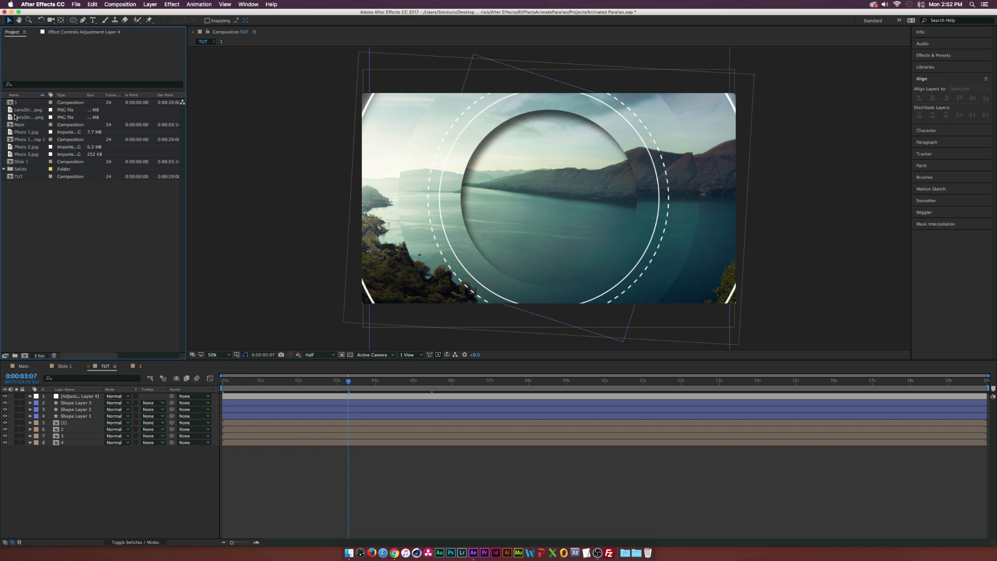
# Add the LensDirt bokeh image to the comp and set its blend Mode to Add
pyautogui.doubleClick(28, 117)
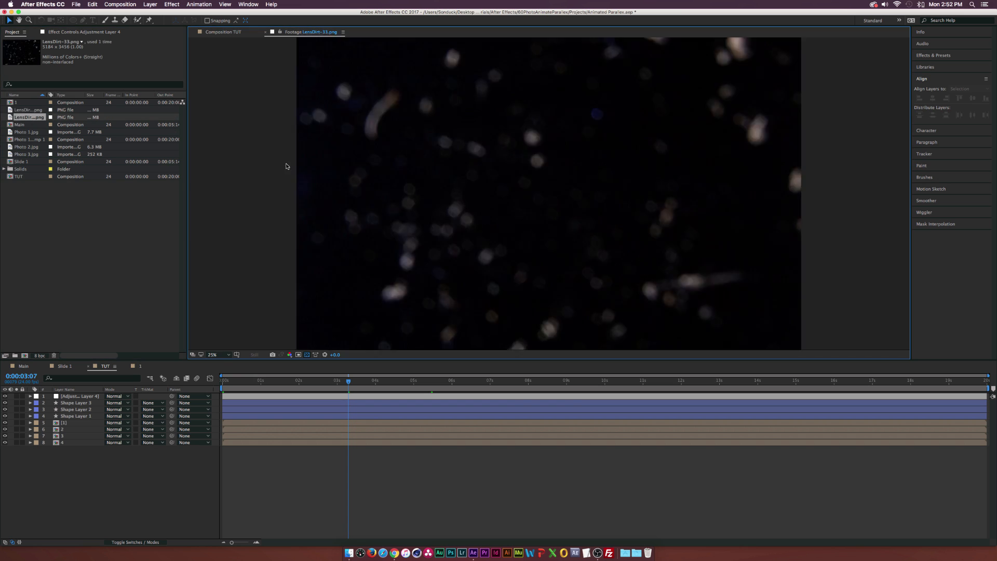
pyautogui.moveTo(455, 193)
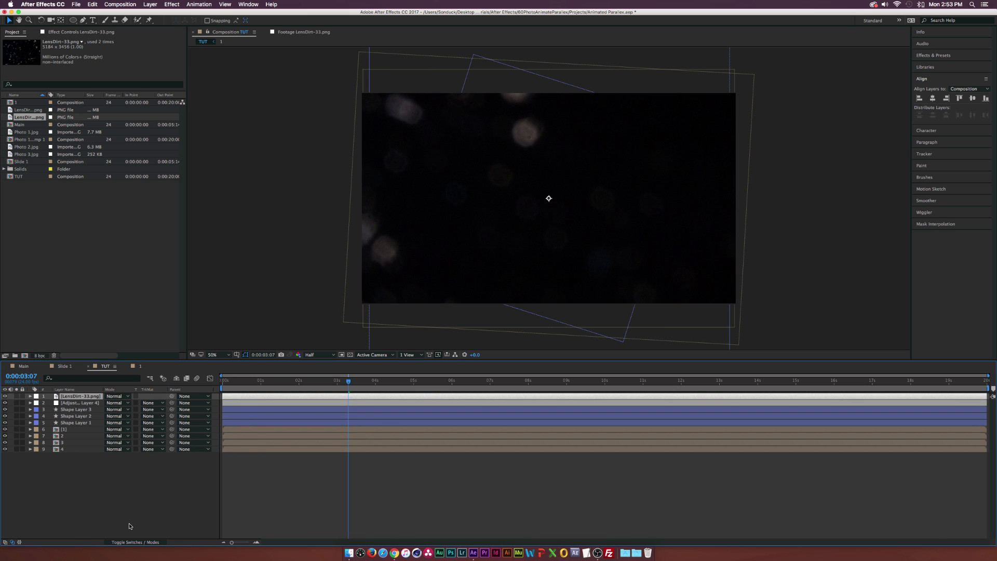
pyautogui.click(118, 395)
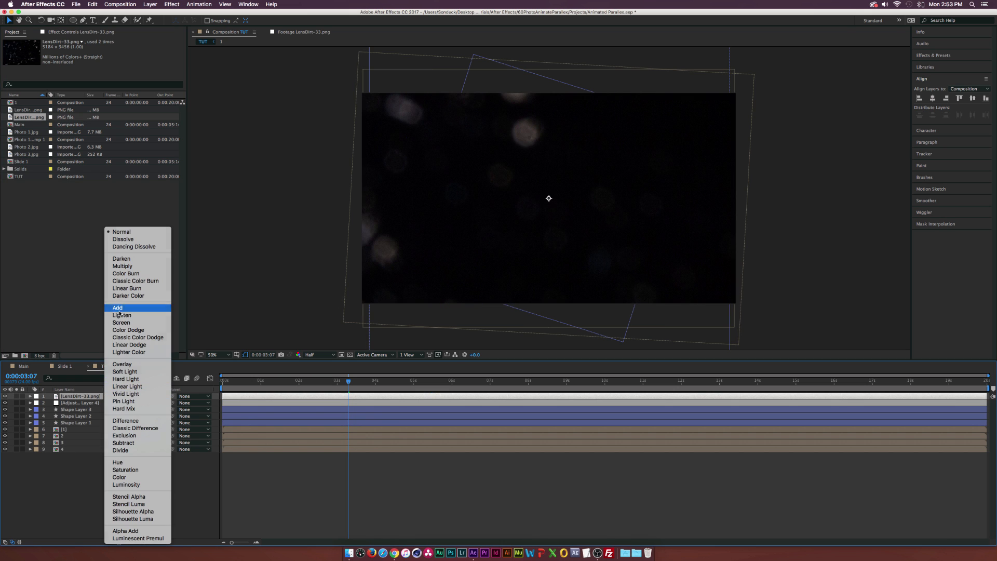
pyautogui.click(118, 307)
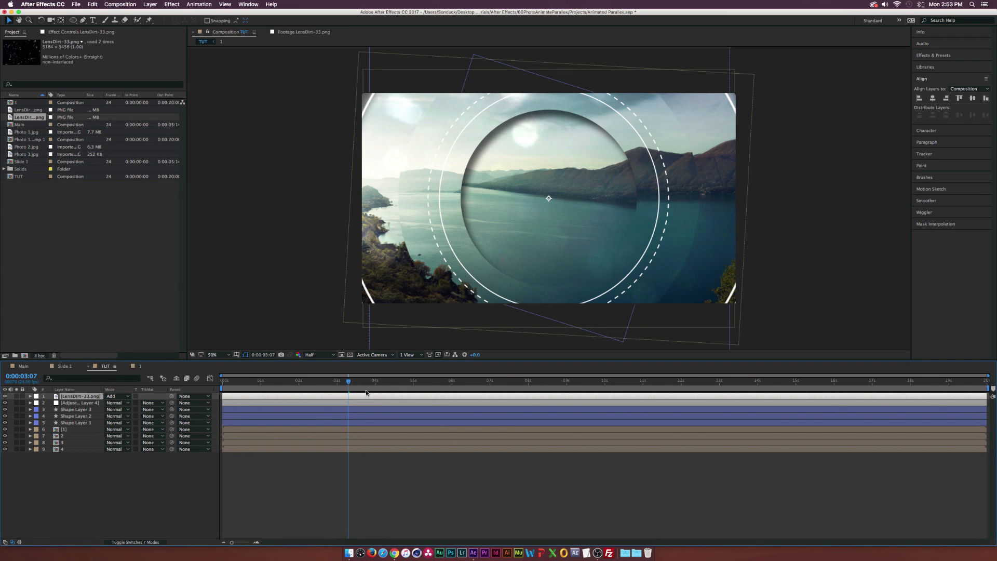
# Keyframe the bokeh texture's Scale, shrinking it at a later time, and preview the result
pyautogui.click(310, 381)
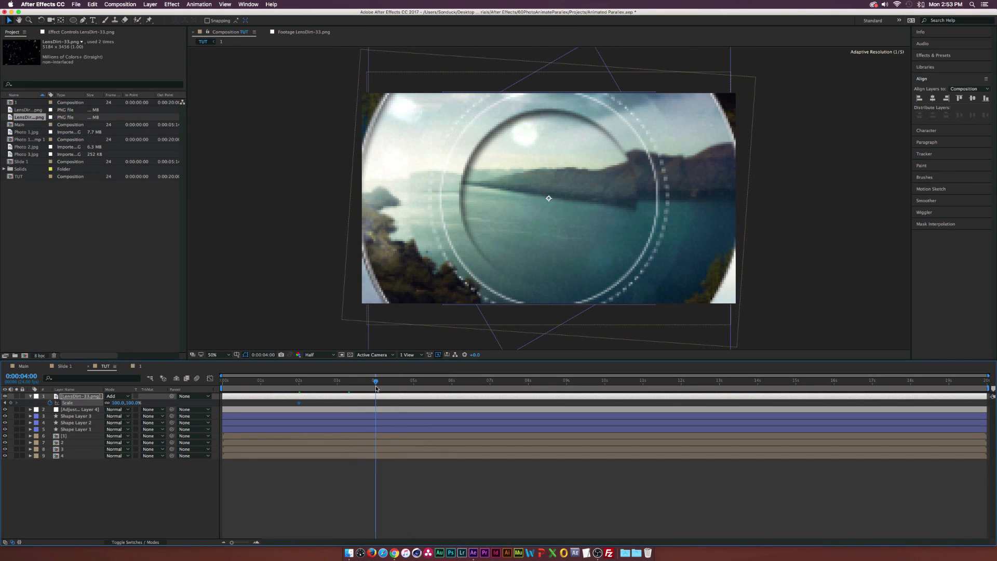
pyautogui.moveTo(376, 380); pyautogui.dragTo(343, 380)
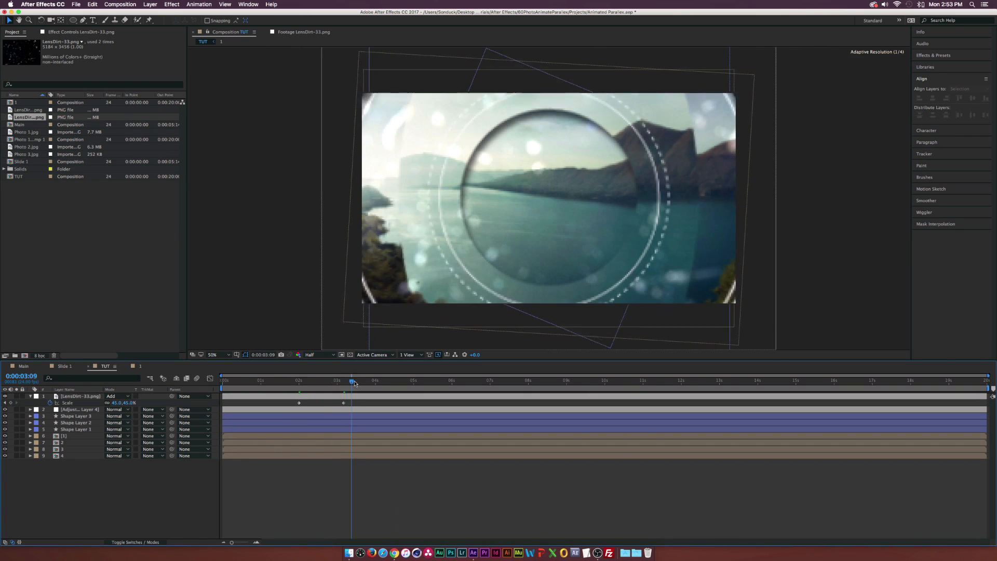
pyautogui.moveTo(353, 380); pyautogui.dragTo(369, 380)
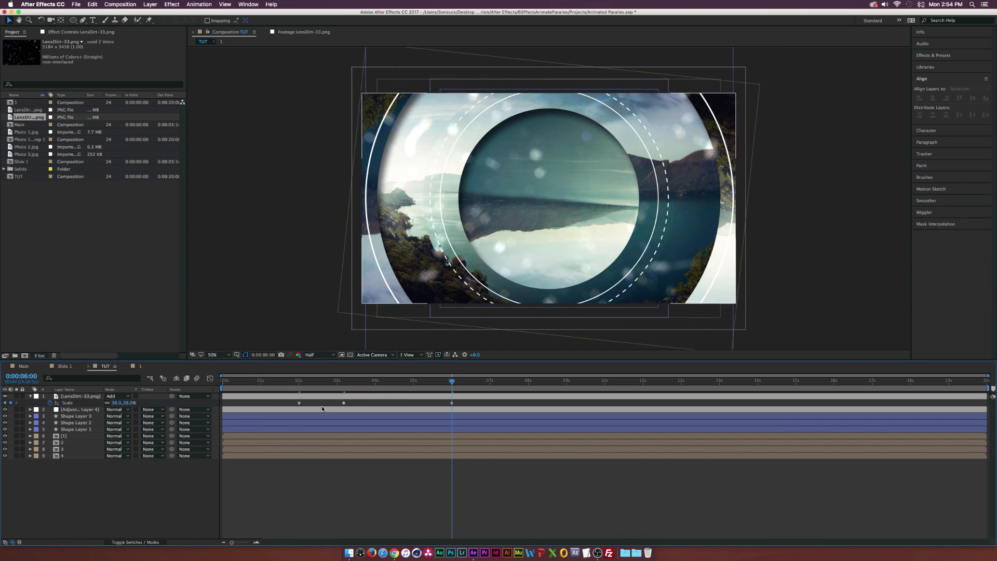
pyautogui.click(307, 381)
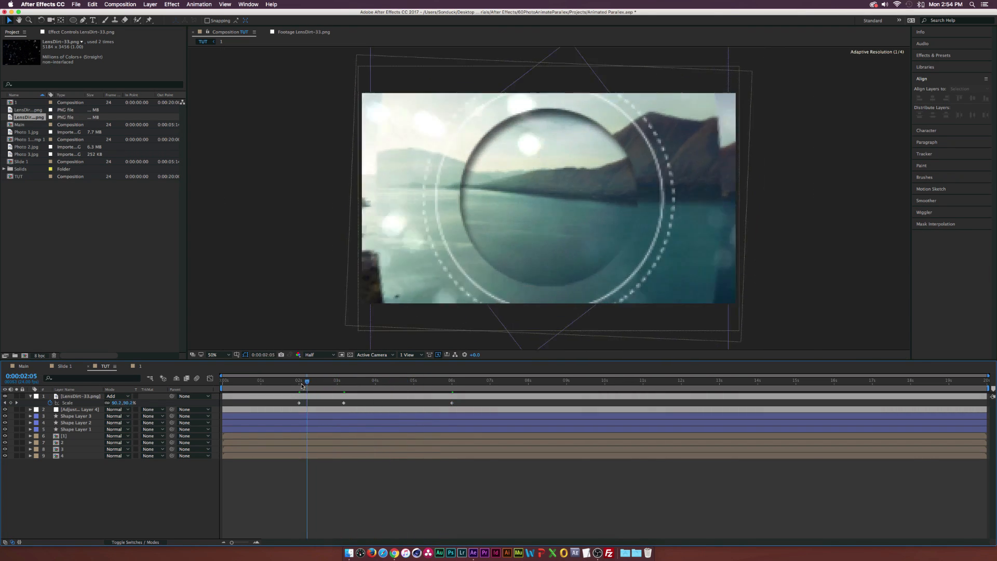
pyautogui.click(425, 380)
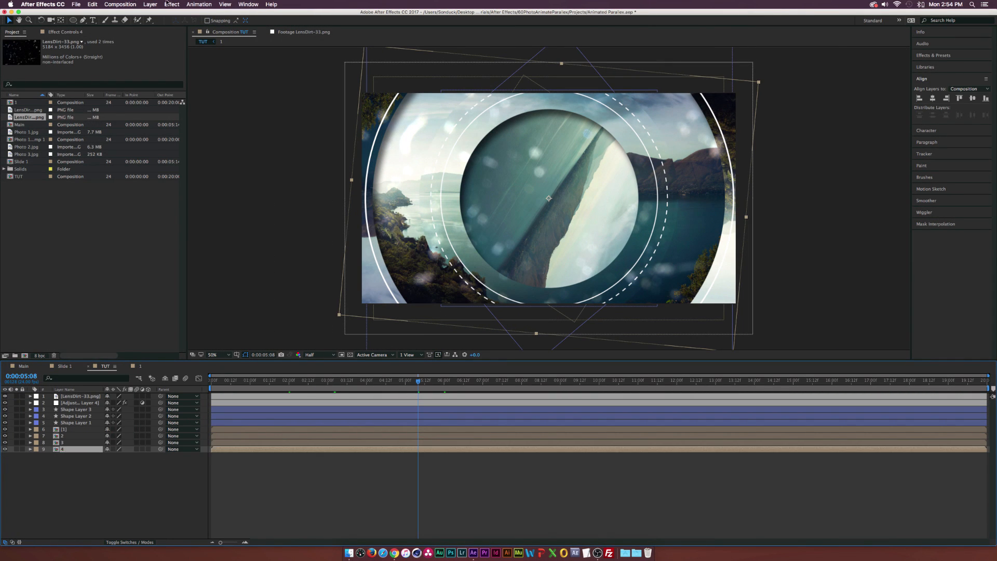
# Apply Gaussian Blur to layer 4 with Blurriness around 18
pyautogui.click(171, 4)
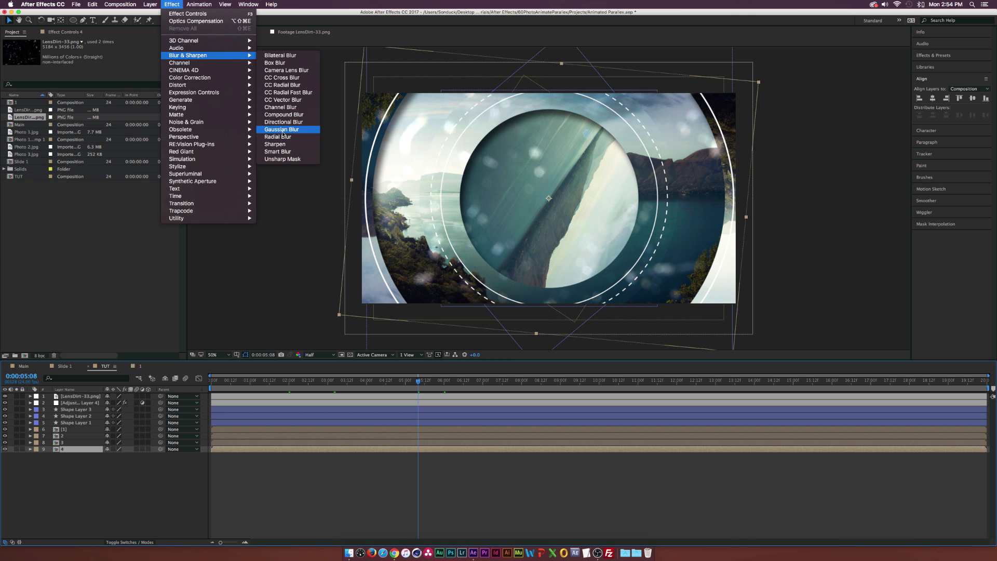
pyautogui.click(282, 129)
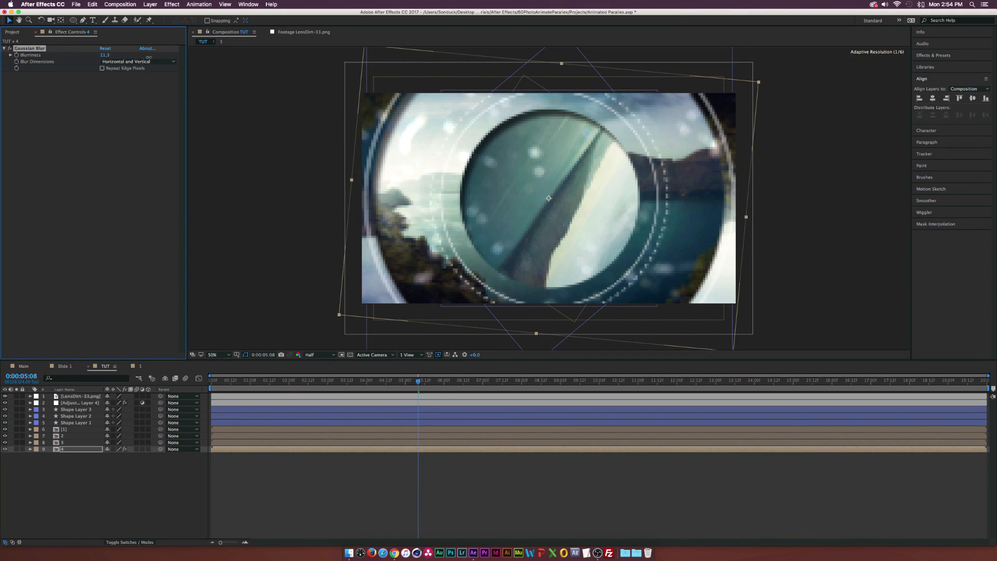
pyautogui.moveTo(105, 55); pyautogui.dragTo(105, 55)
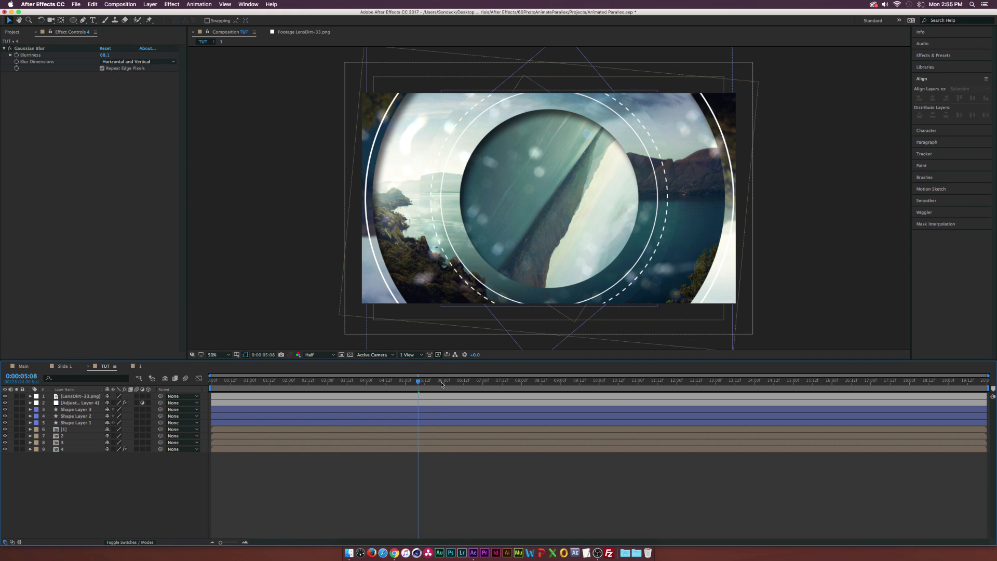
pyautogui.click(429, 380)
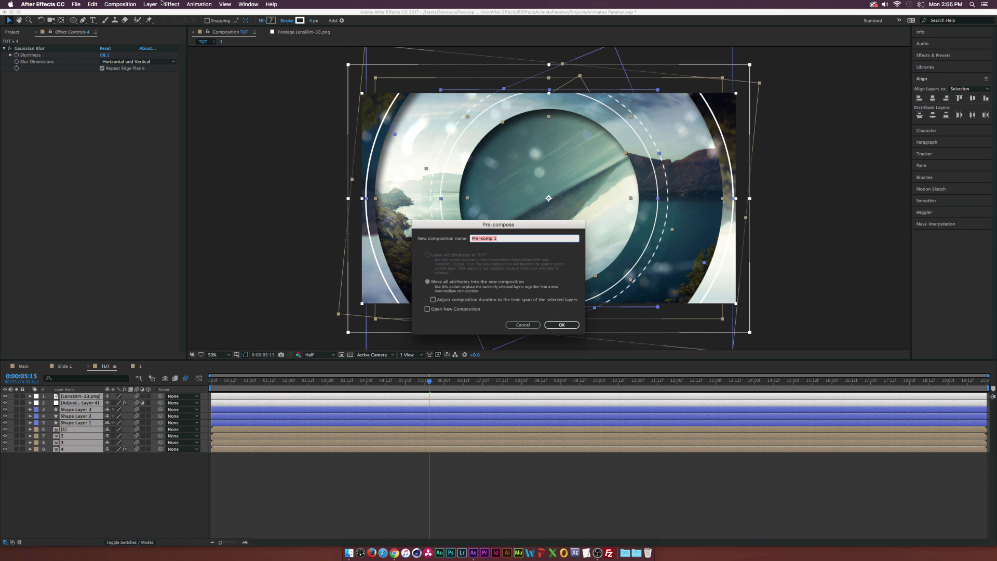
# Name the pre-composition 'Slide 2' and confirm it
pyautogui.write('Slide')
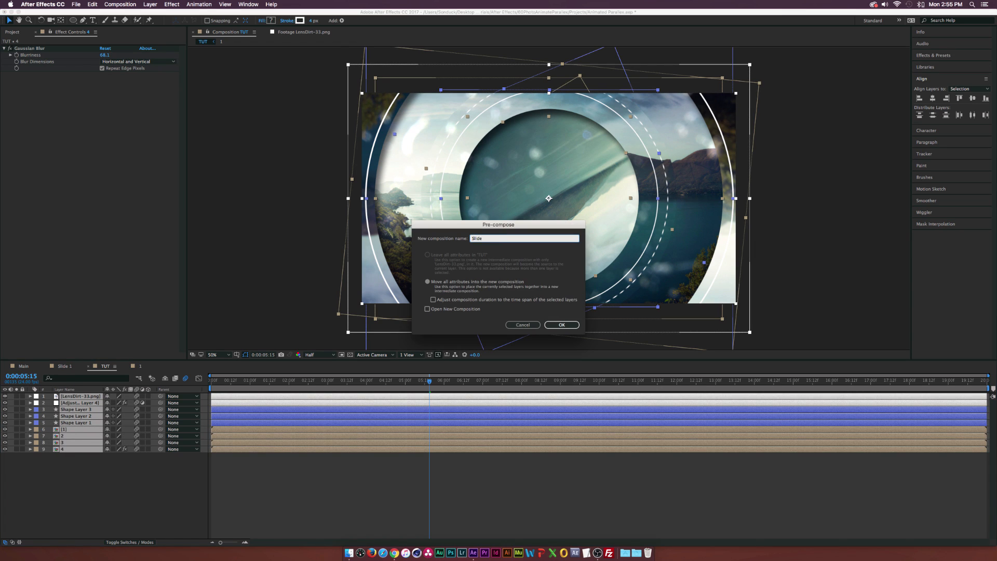
pyautogui.write('2')
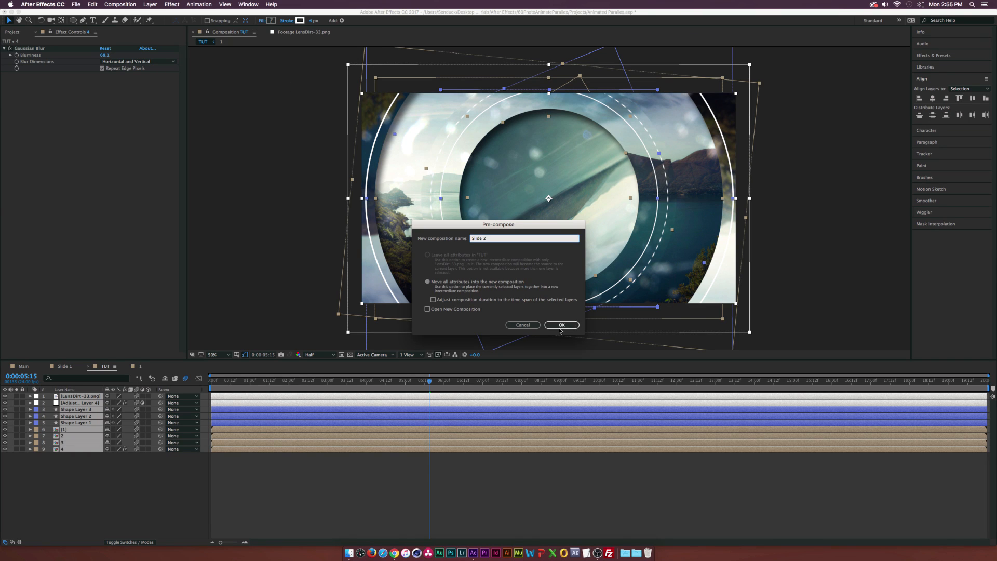
pyautogui.click(561, 324)
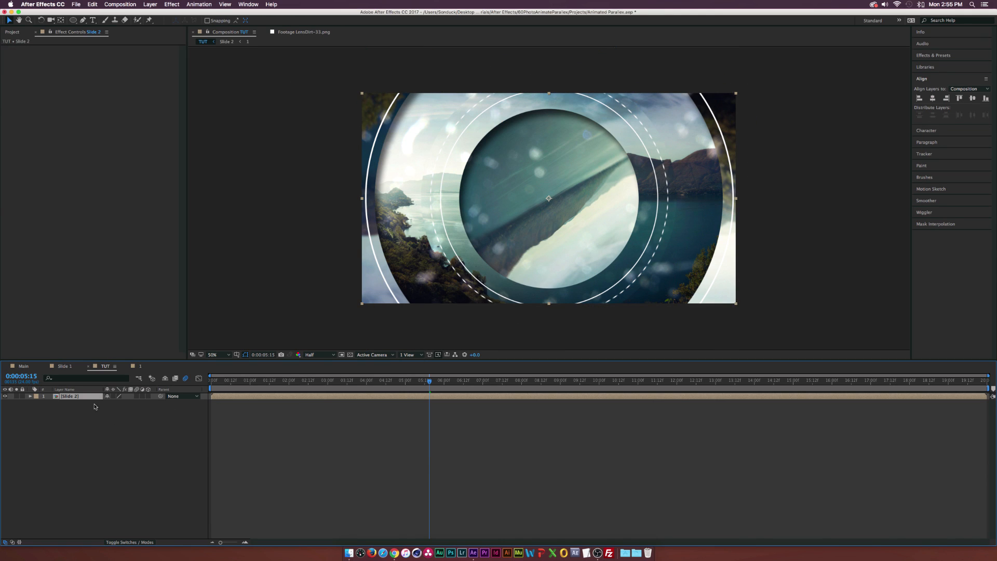
# Add an Iris Wipe to Slide 2 with 8 iris points and a keyframed, growing Outer Radius
pyautogui.click(172, 4)
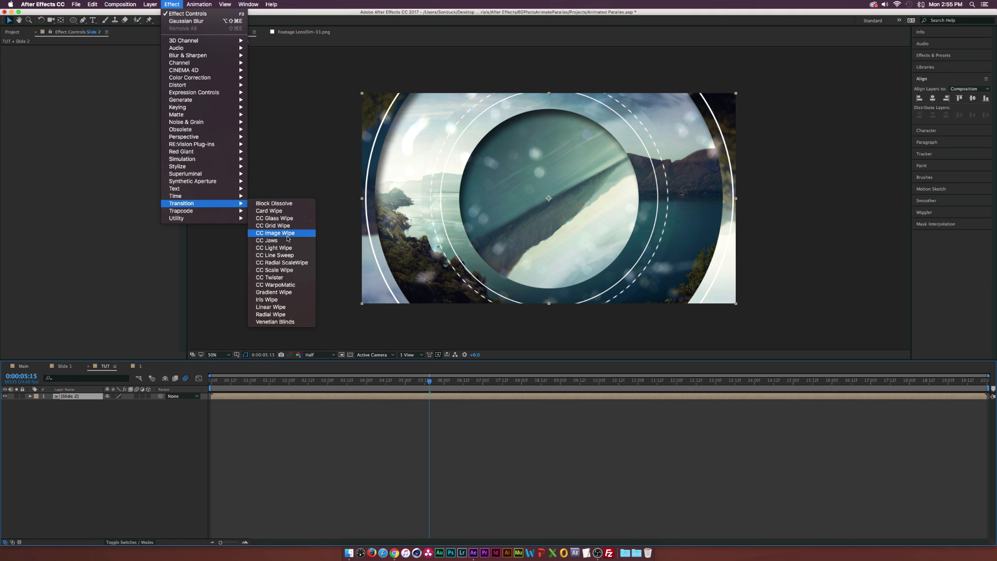
pyautogui.moveTo(278, 307)
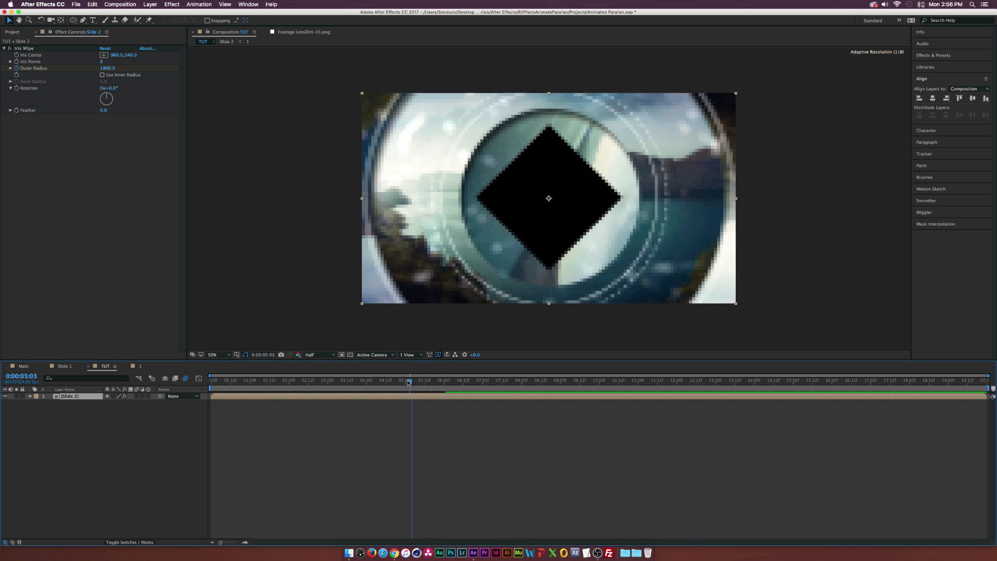
pyautogui.moveTo(407, 381); pyautogui.dragTo(413, 381)
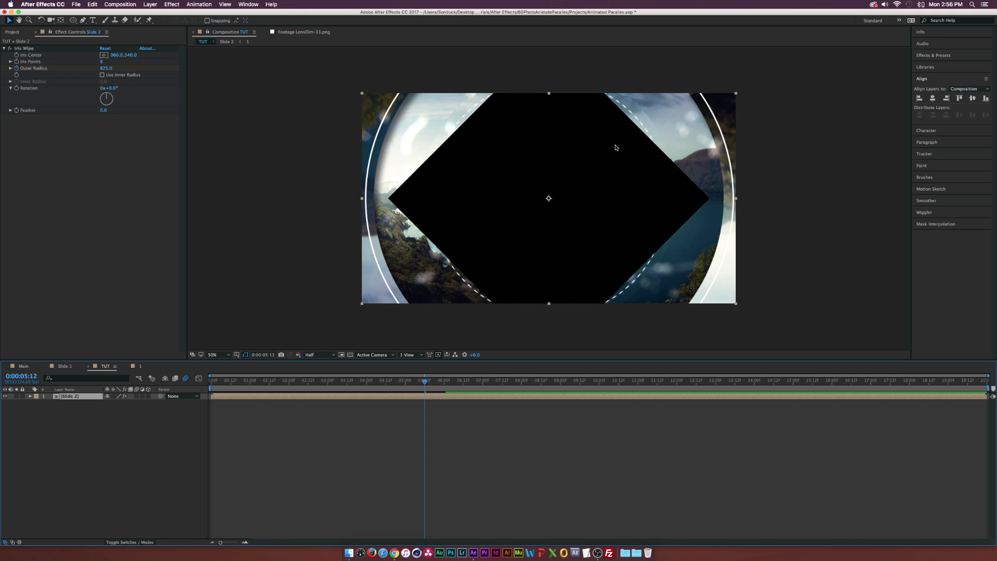
pyautogui.moveTo(490, 259)
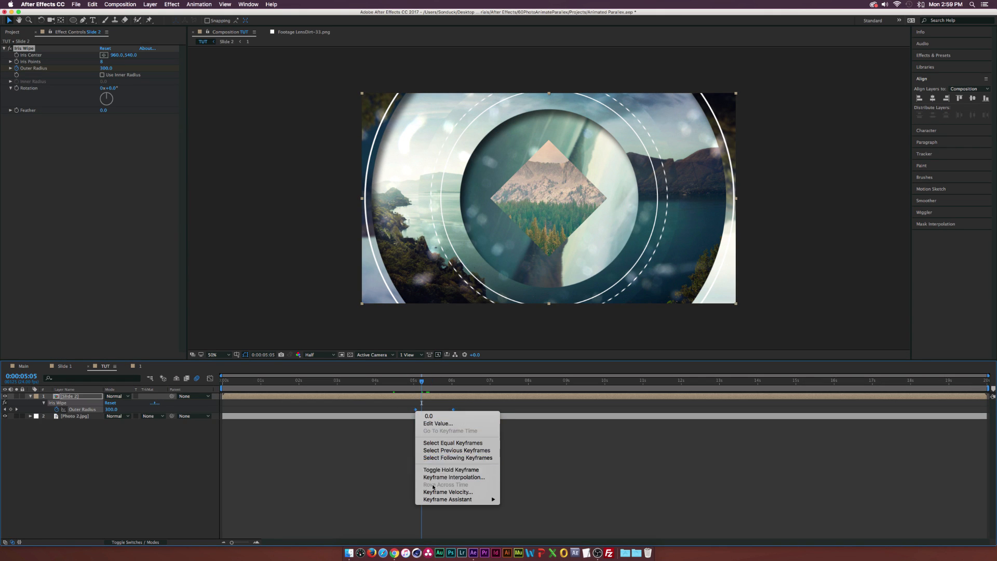
pyautogui.moveTo(446, 499)
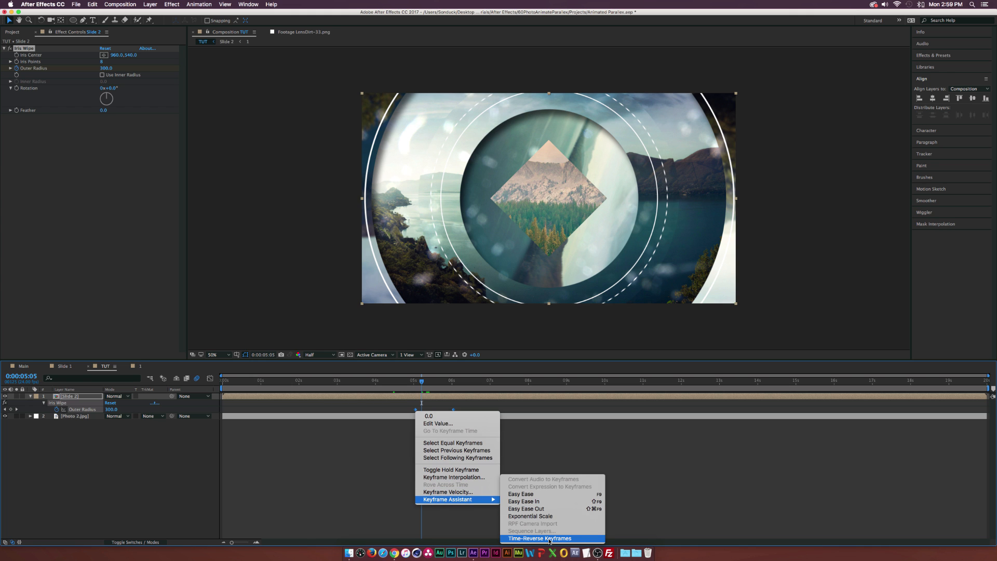
# Time-reverse the Outer Radius keyframes and set the duplicate Slide 2's track matte to Alpha Inverted
pyautogui.click(539, 538)
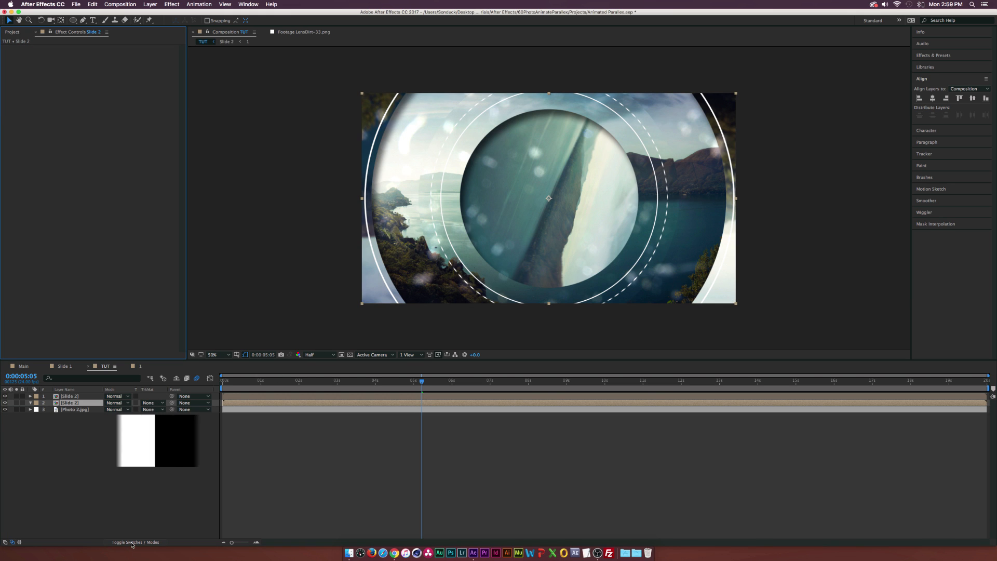
pyautogui.click(152, 403)
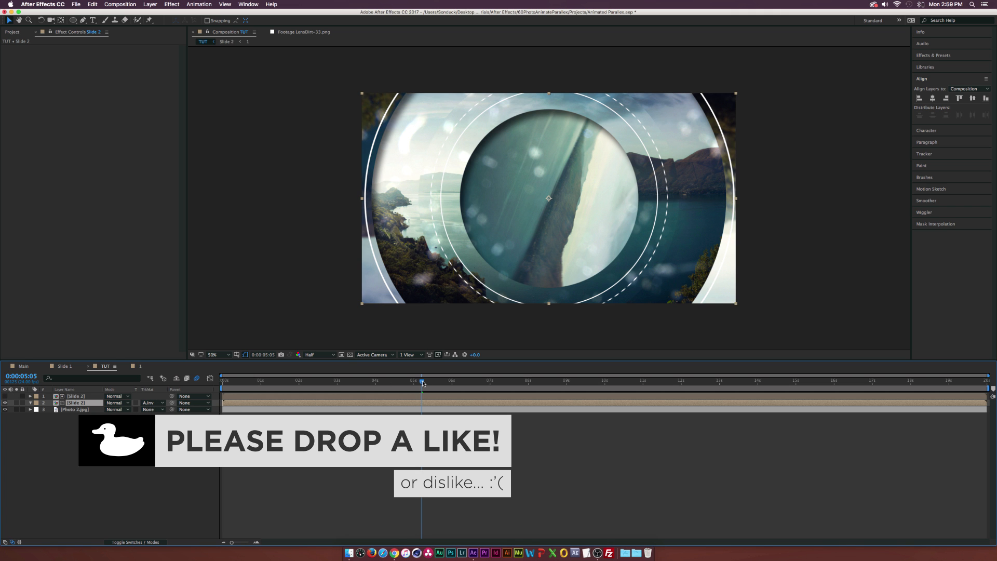
pyautogui.click(318, 380)
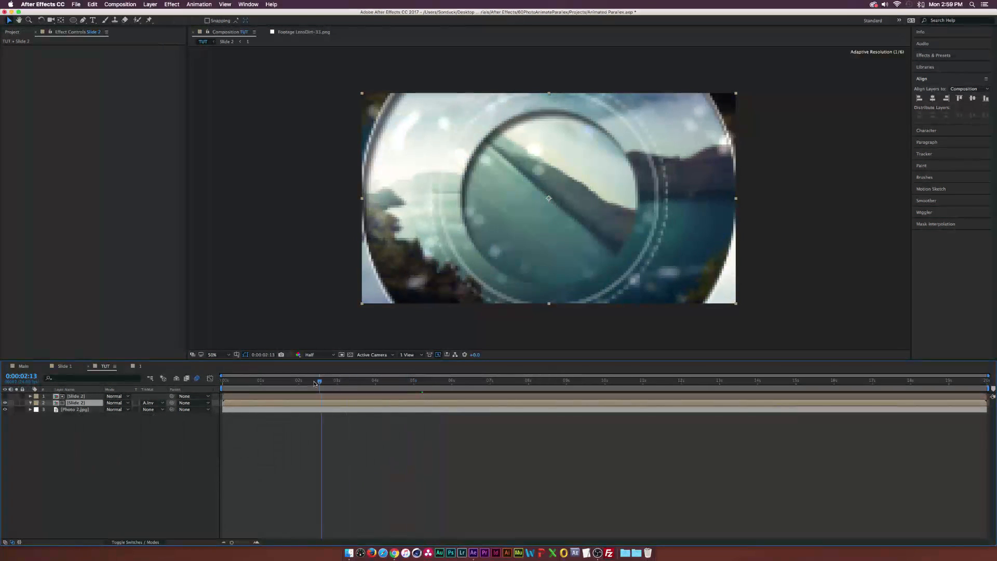